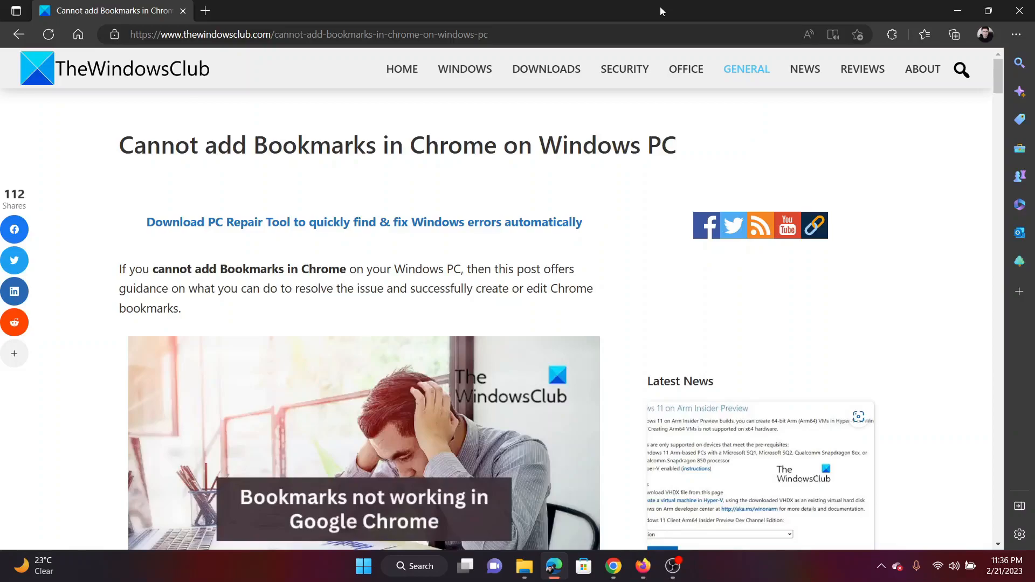
Step: Scroll the TheWindowsClub article down to its list of ten Chrome bookmark fixes
{"action": "scroll", "scroll_direction": "down", "scroll_amount": 3}
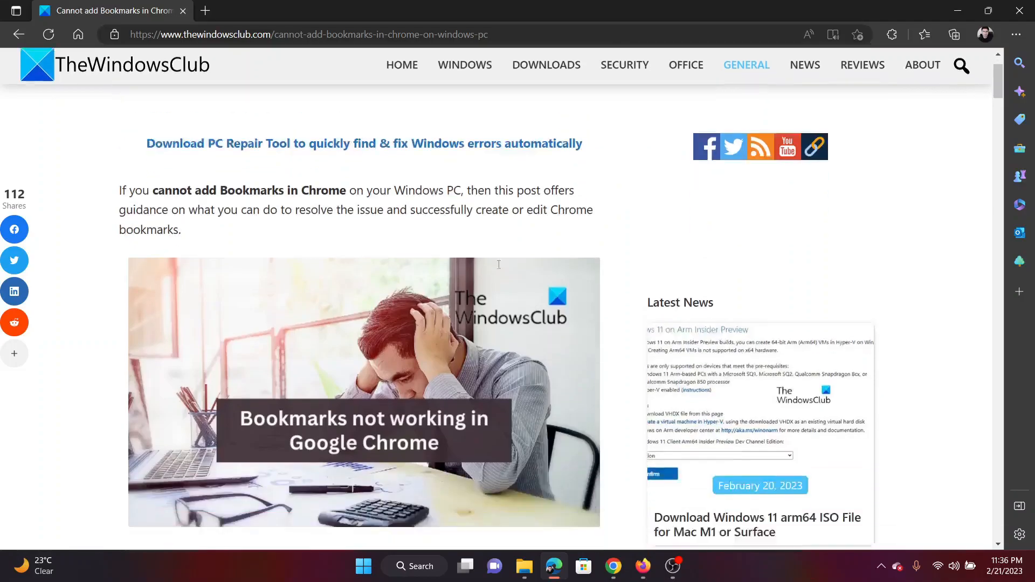
{"action": "scroll", "scroll_direction": "down", "scroll_amount": 3}
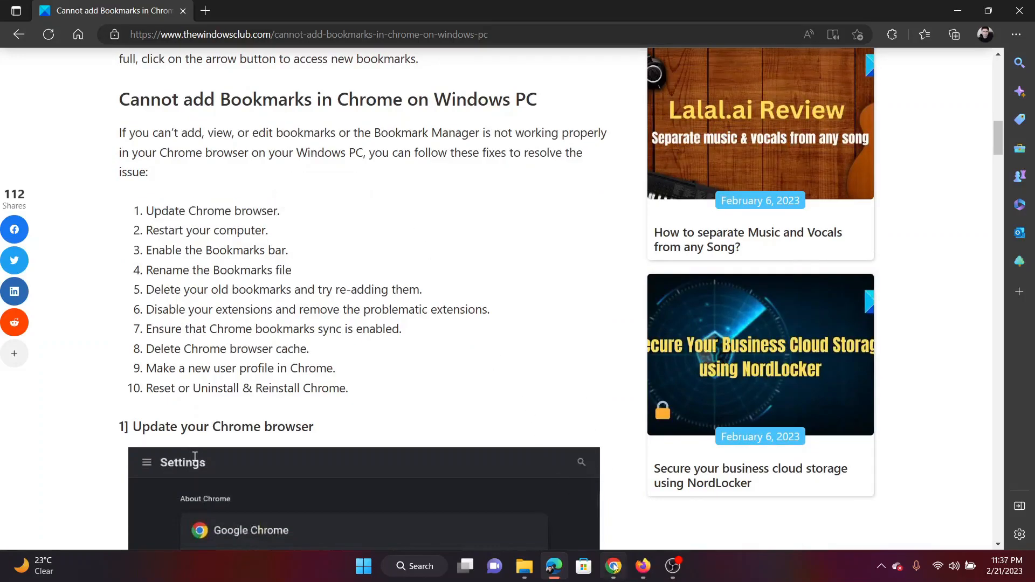
Step: Switch to Chrome and go to Help > About Google Chrome from the three-dot menu
{"action": "left_click", "coordinate": [614, 567]}
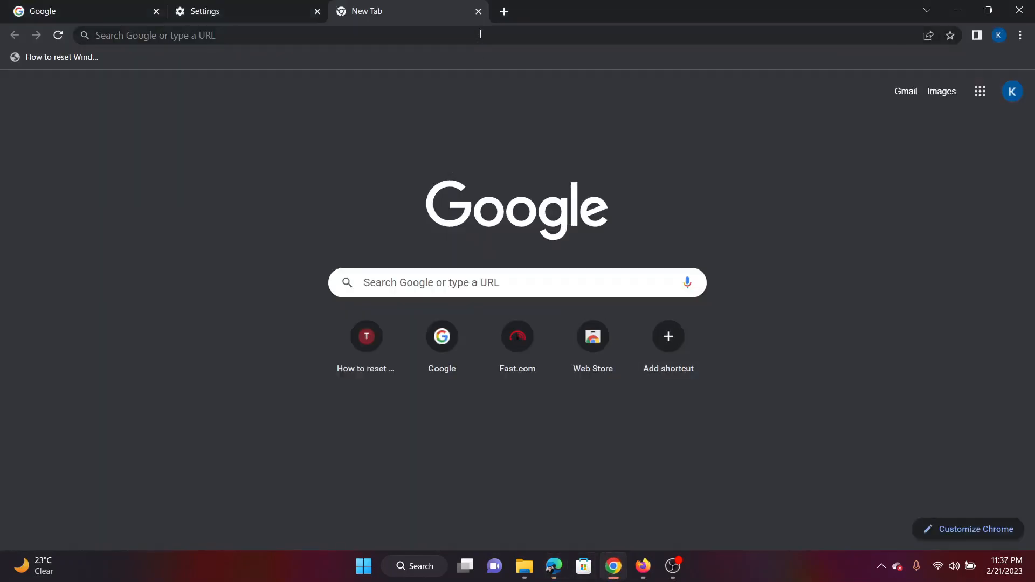
{"action": "left_click", "coordinate": [1020, 35]}
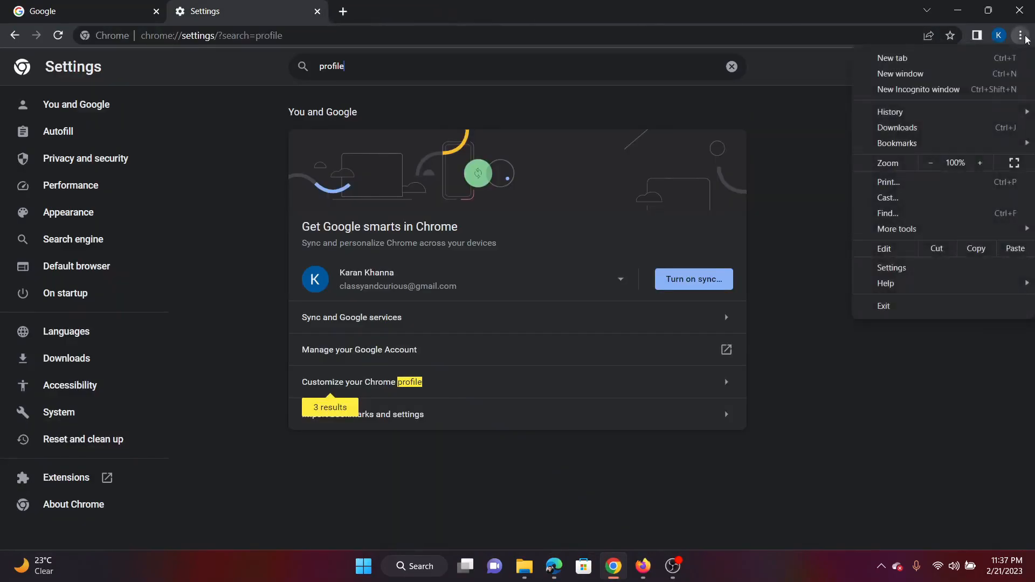
{"action": "left_click", "coordinate": [887, 283]}
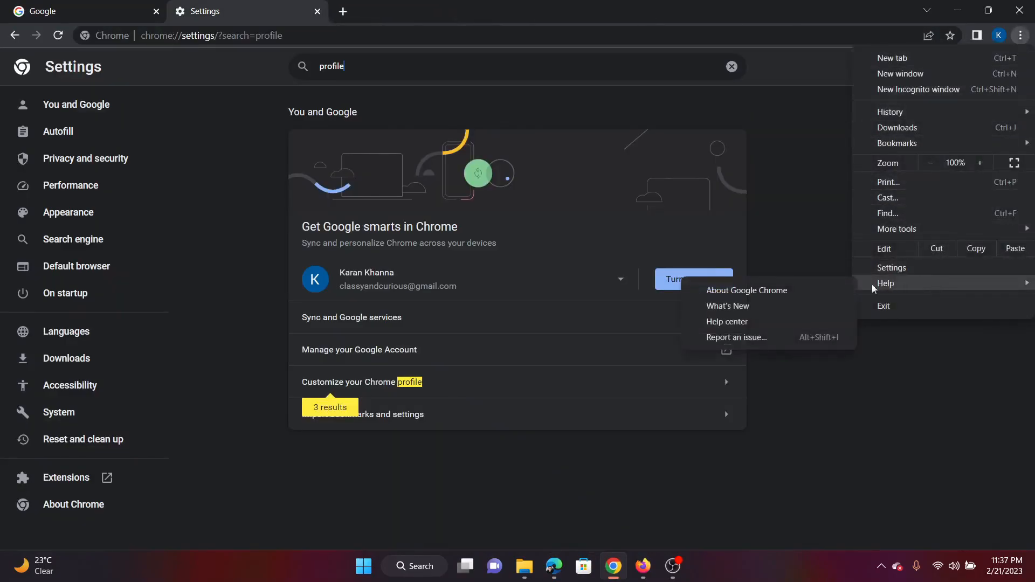
{"action": "left_click", "coordinate": [747, 291]}
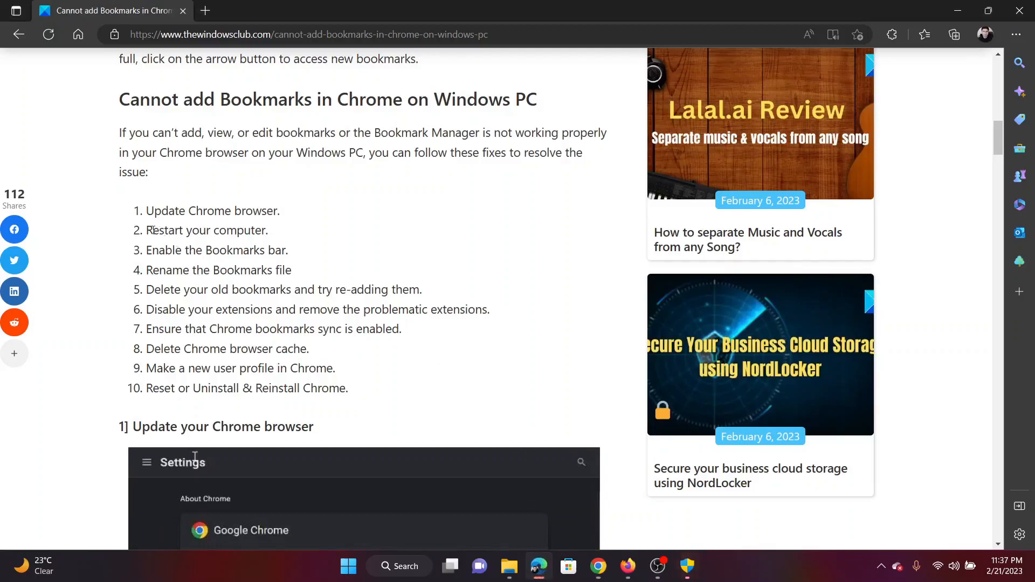
{"action": "mouse_move", "coordinate": [548, 302]}
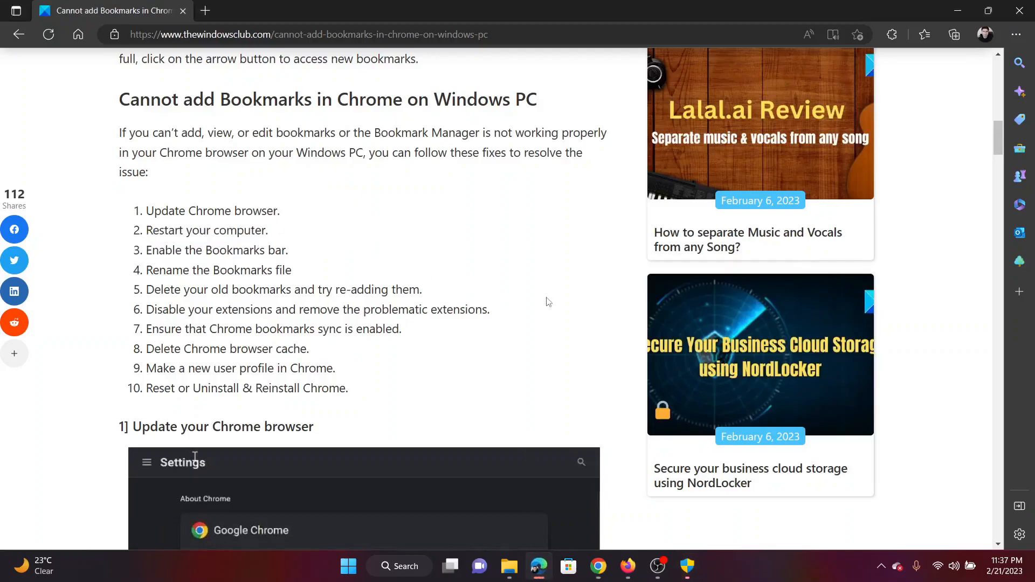
Step: Dismiss the Start context menu and scroll the article to section 1, 'Update your Chrome browser'
{"action": "right_click", "coordinate": [348, 567]}
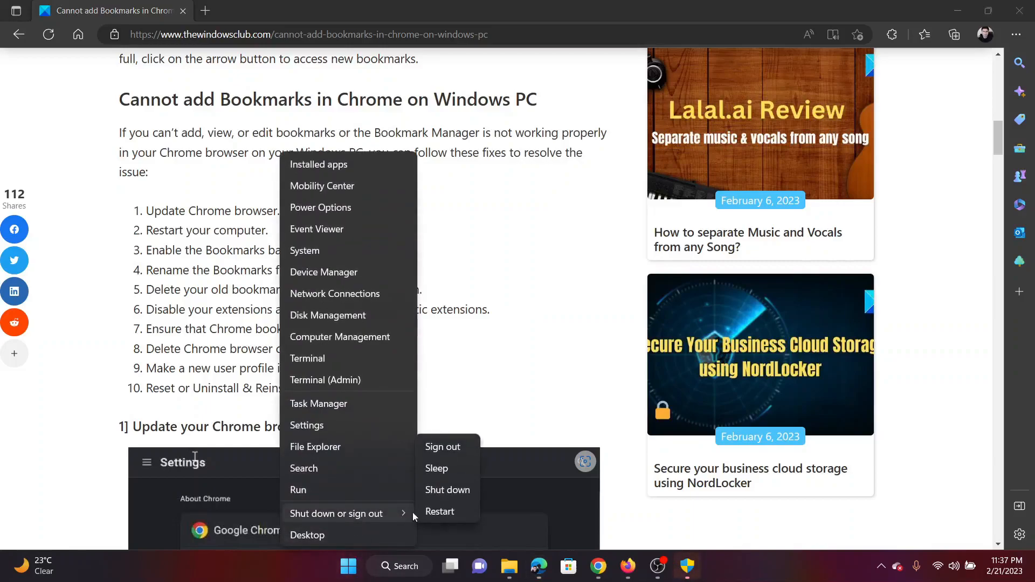
{"action": "left_click", "coordinate": [490, 364]}
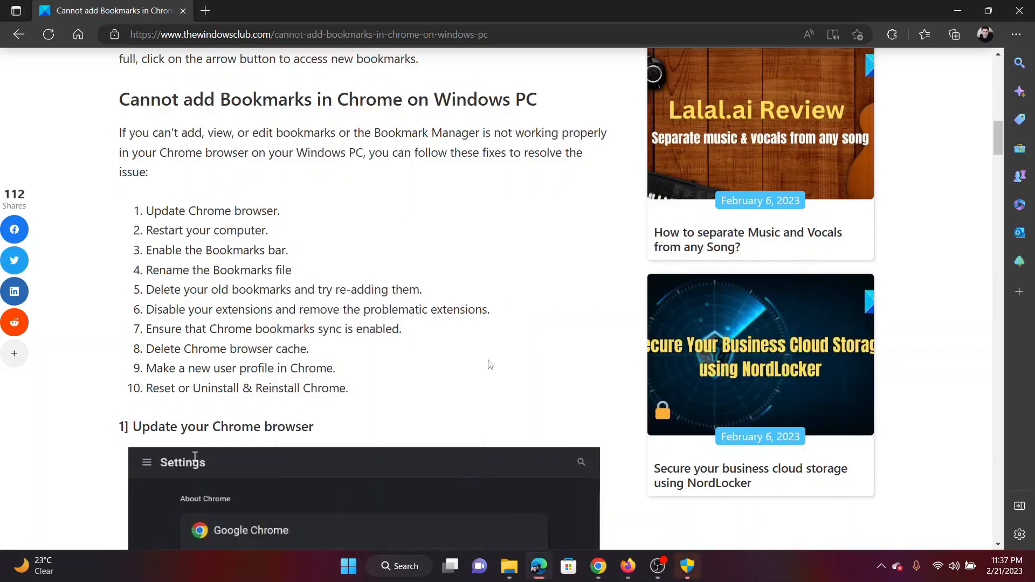
{"action": "mouse_move", "coordinate": [152, 250]}
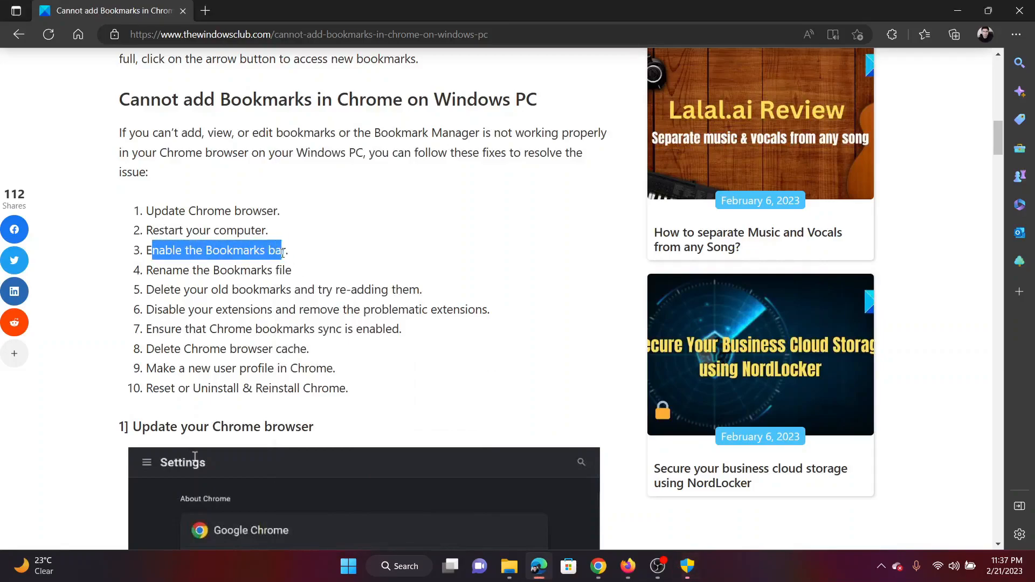
{"action": "scroll", "scroll_direction": "down", "scroll_amount": 3}
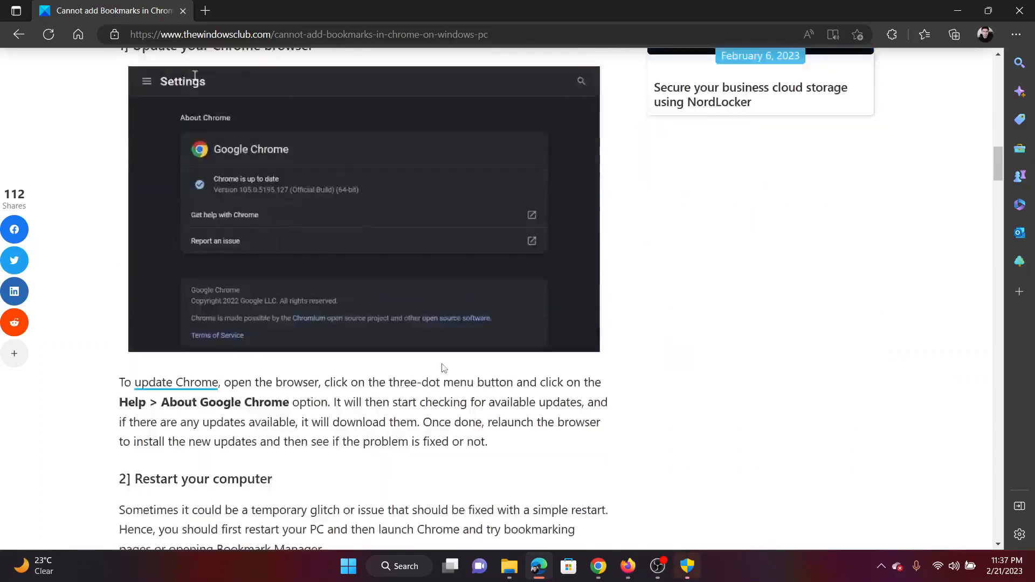
{"action": "scroll", "scroll_direction": "down", "scroll_amount": 3}
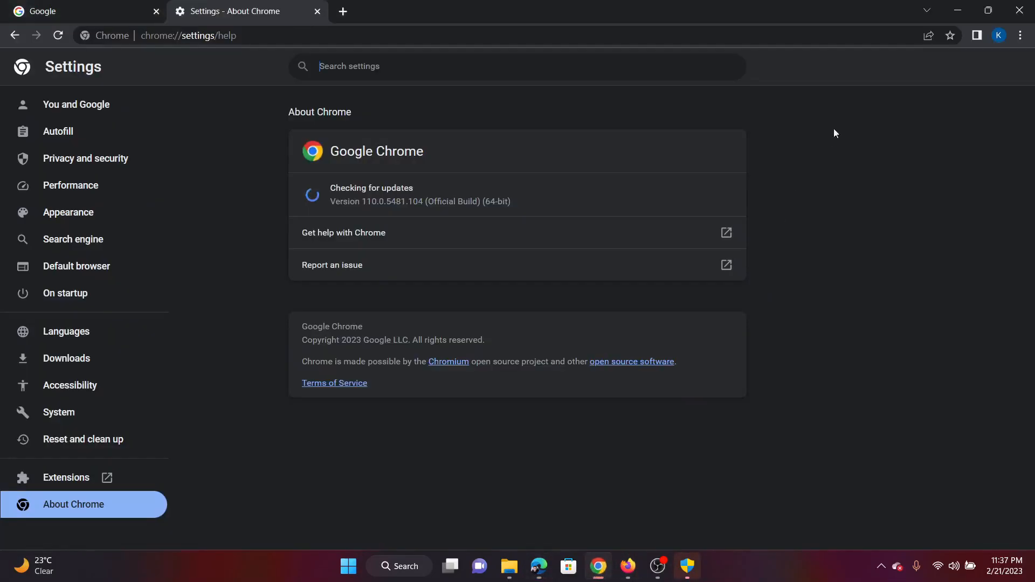
Step: Go to Chrome's Settings page from the three-dot menu, then return to the Edge article
{"action": "left_click", "coordinate": [1020, 35]}
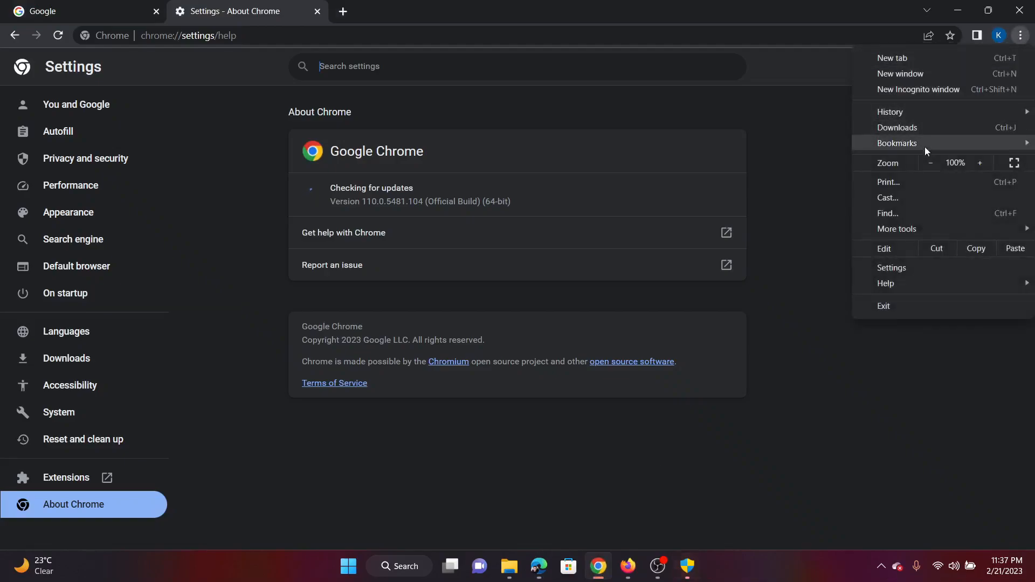
{"action": "left_click", "coordinate": [891, 268]}
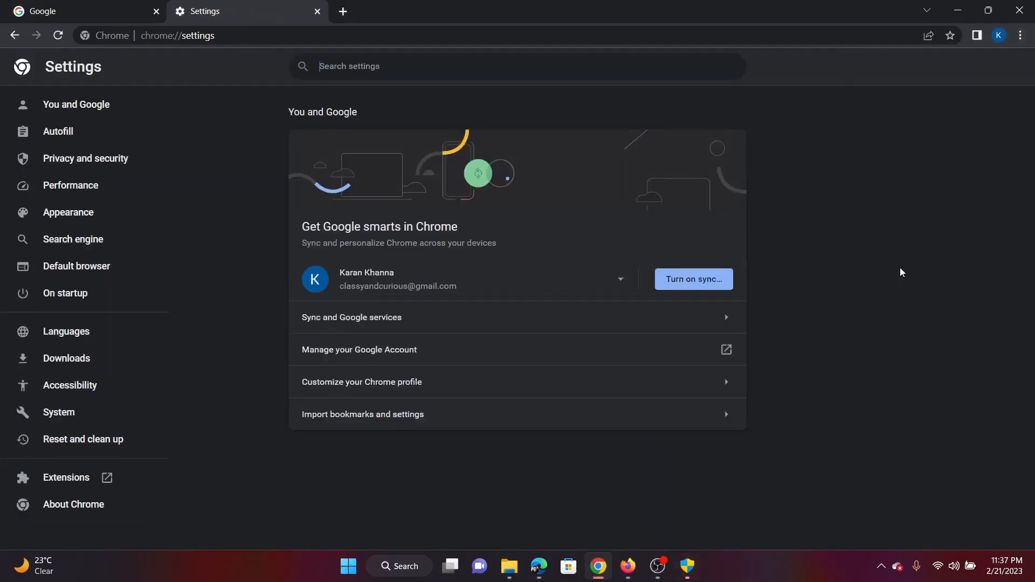
{"action": "left_click", "coordinate": [67, 212]}
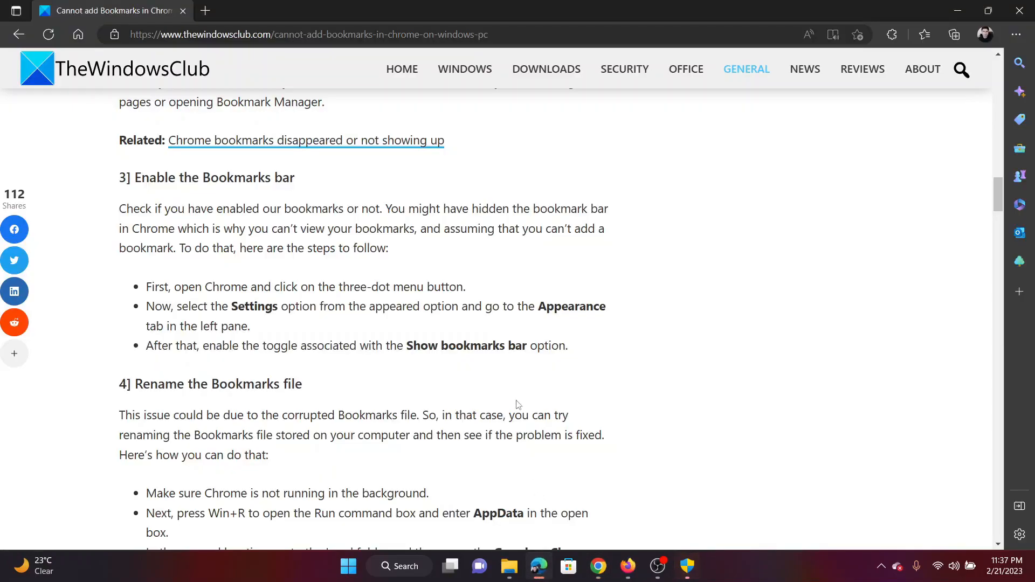
Step: Scroll to the 'Rename the Bookmarks file' section and run %appdata% from the Run box
{"action": "scroll", "scroll_direction": "down", "scroll_amount": 3}
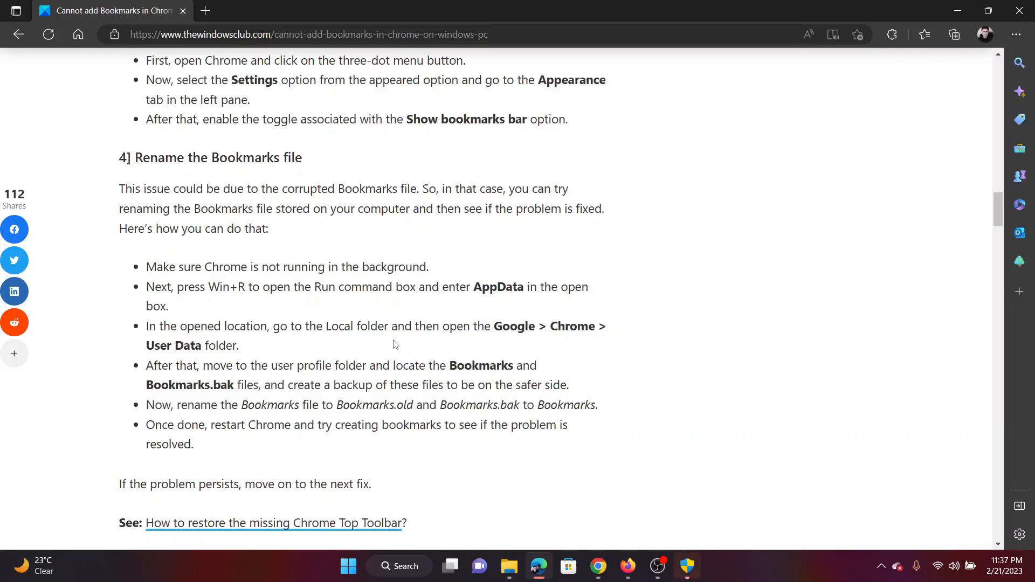
{"action": "key", "text": "Win+r"}
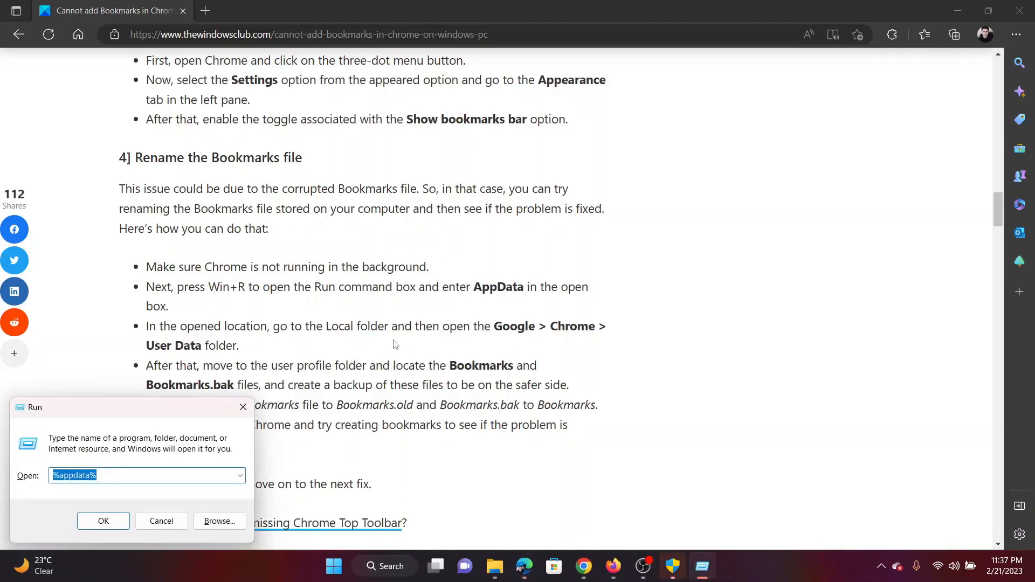
{"action": "left_click", "coordinate": [147, 475]}
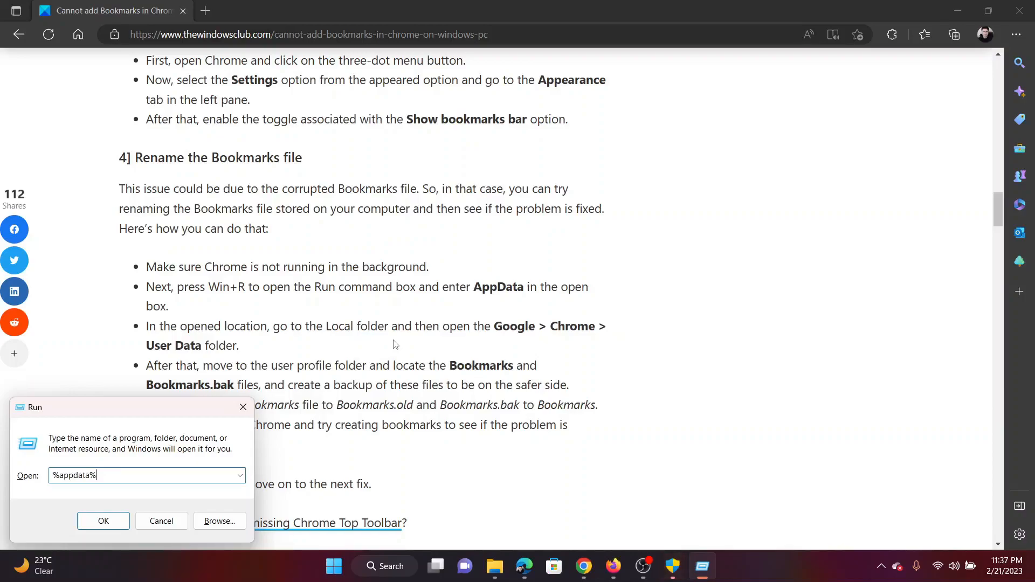
{"action": "left_click", "coordinate": [103, 521]}
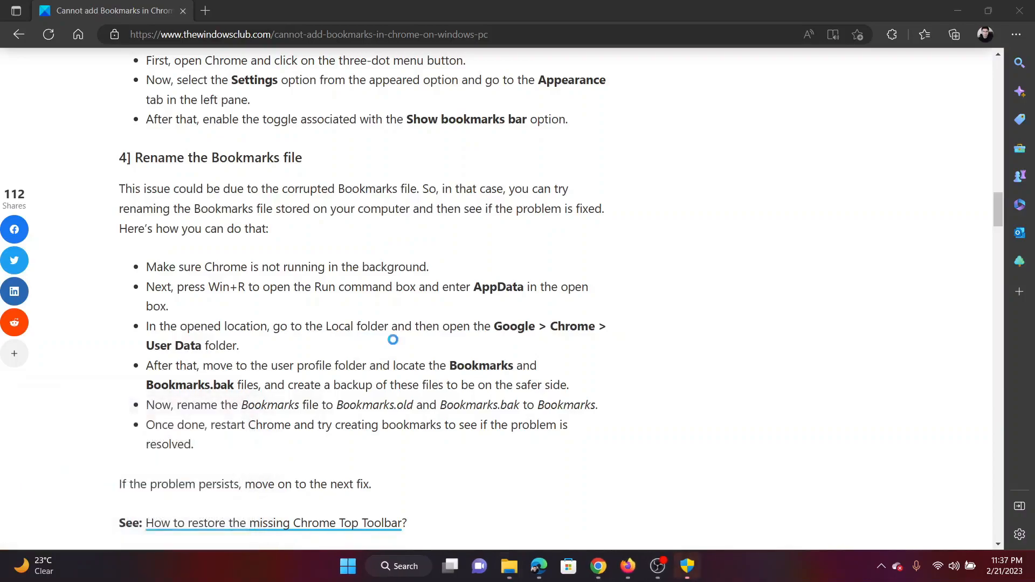
Step: Browse AppData\Local\Google\Chrome\User Data into the Default folder and scroll to the Bookmarks file
{"action": "left_click", "coordinate": [509, 566]}
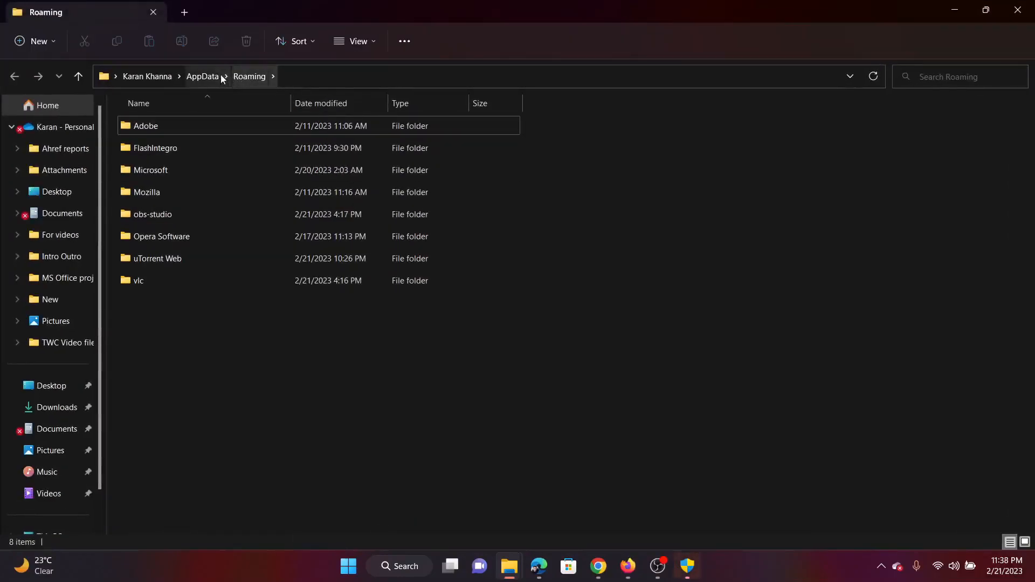
{"action": "left_click", "coordinate": [202, 76]}
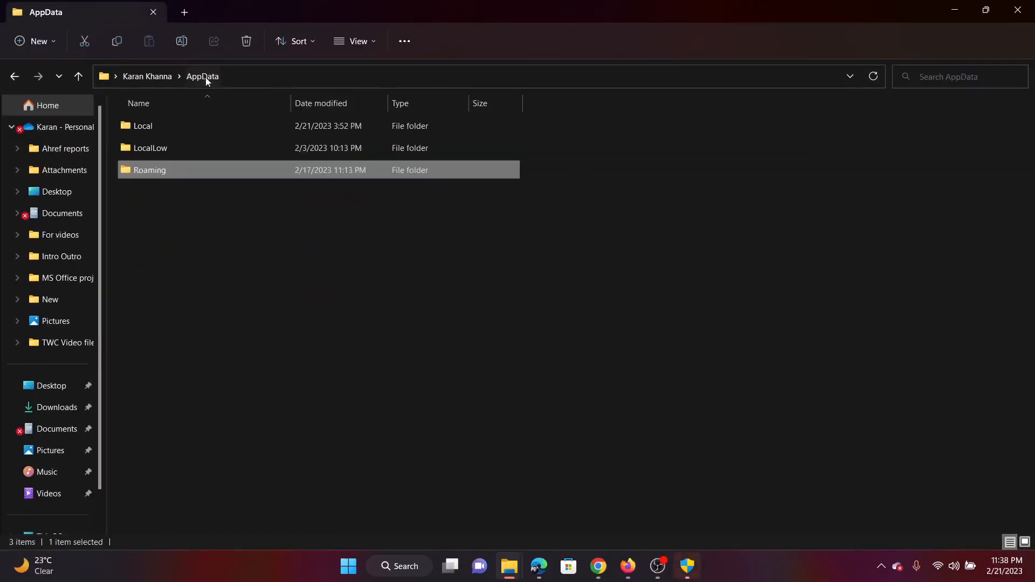
{"action": "left_click", "coordinate": [142, 125]}
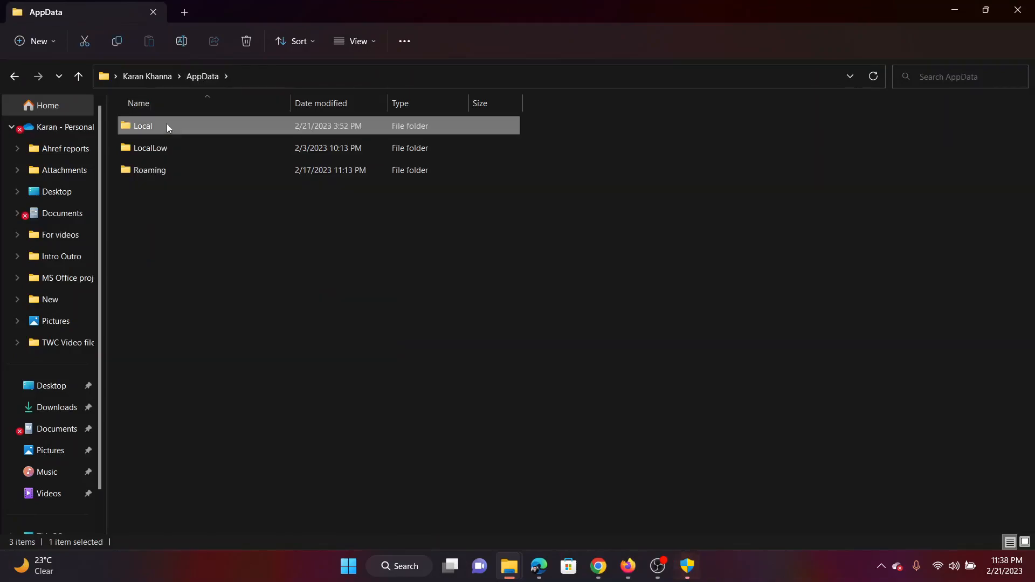
{"action": "double_click", "coordinate": [142, 126]}
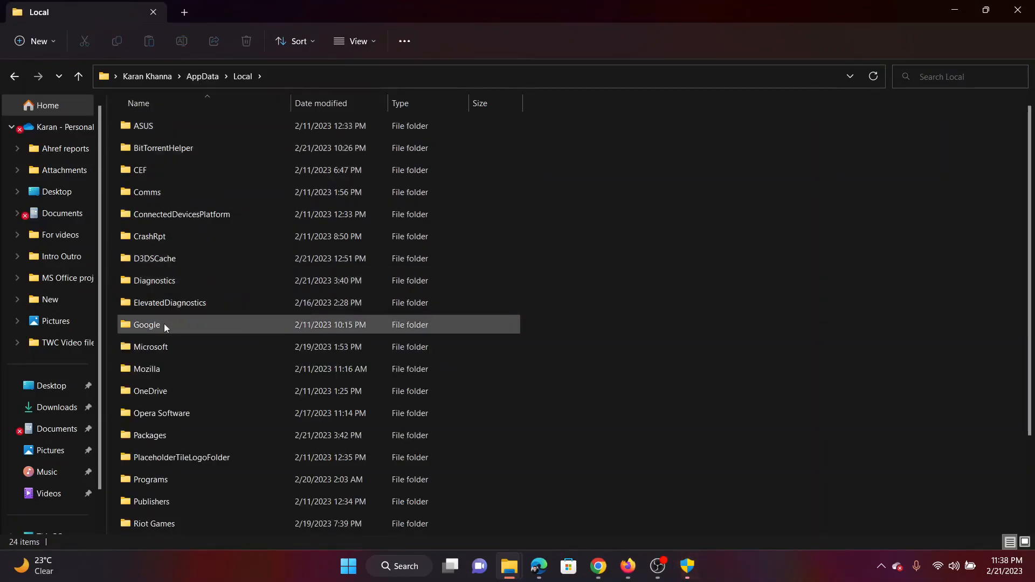
{"action": "double_click", "coordinate": [146, 324]}
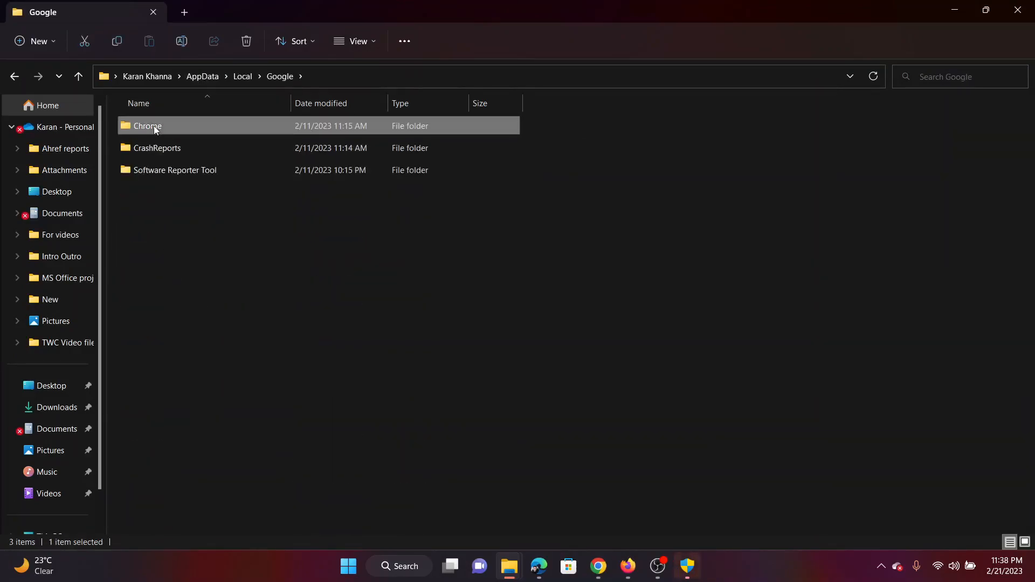
{"action": "double_click", "coordinate": [146, 125]}
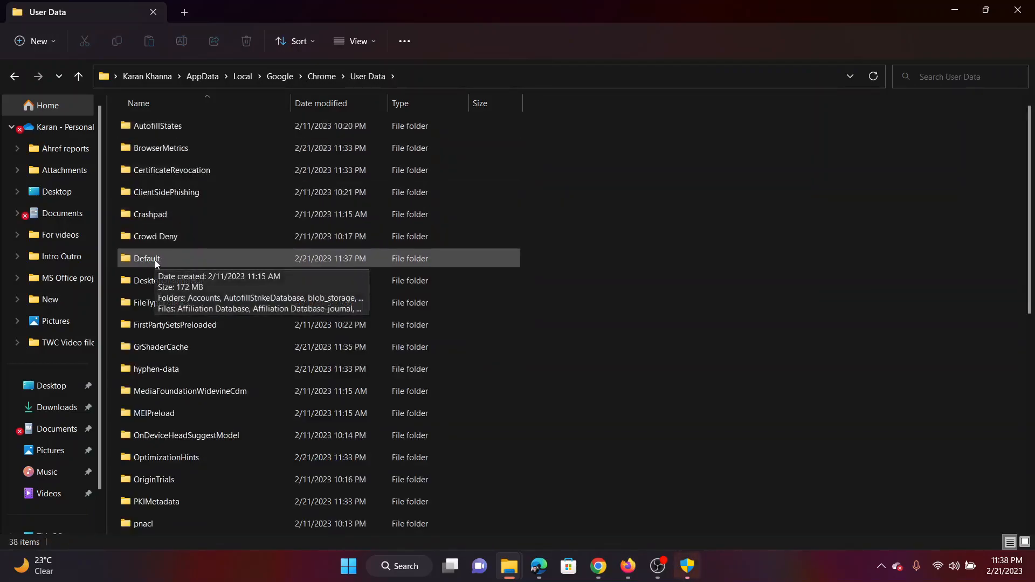
{"action": "double_click", "coordinate": [147, 258]}
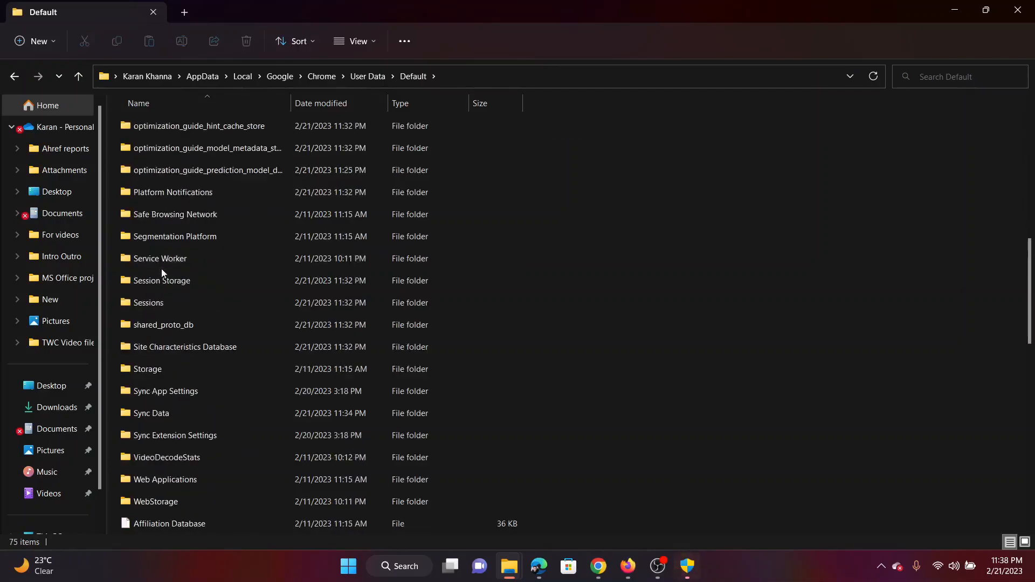
{"action": "scroll", "scroll_direction": "down", "scroll_amount": 3}
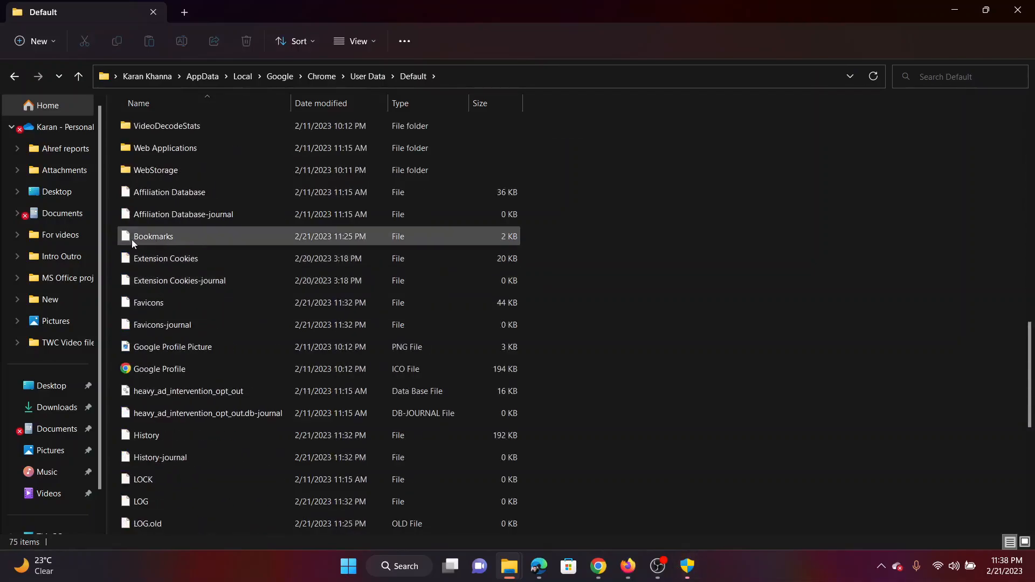
{"action": "mouse_move", "coordinate": [153, 237]}
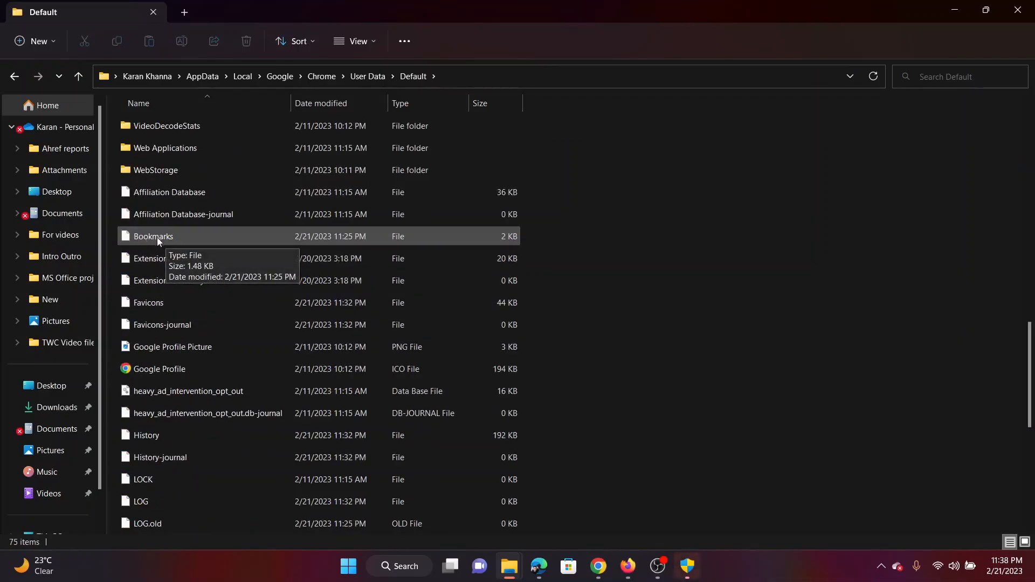
{"action": "mouse_move", "coordinate": [359, 41]}
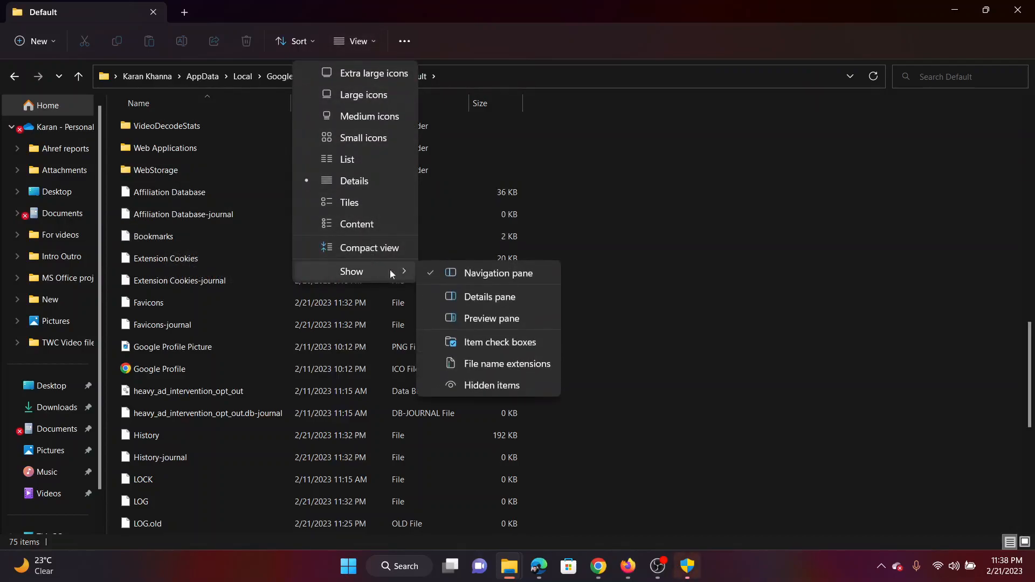
{"action": "mouse_move", "coordinate": [506, 364]}
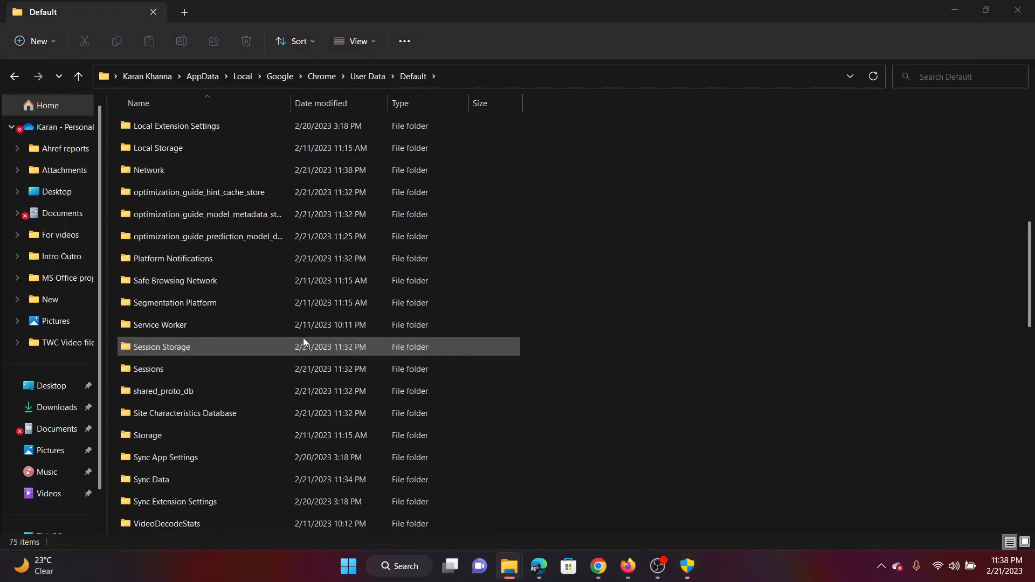
Step: Rename the Bookmarks file in the Default folder to Bookmarks.old
{"action": "scroll", "scroll_direction": "down", "scroll_amount": 3}
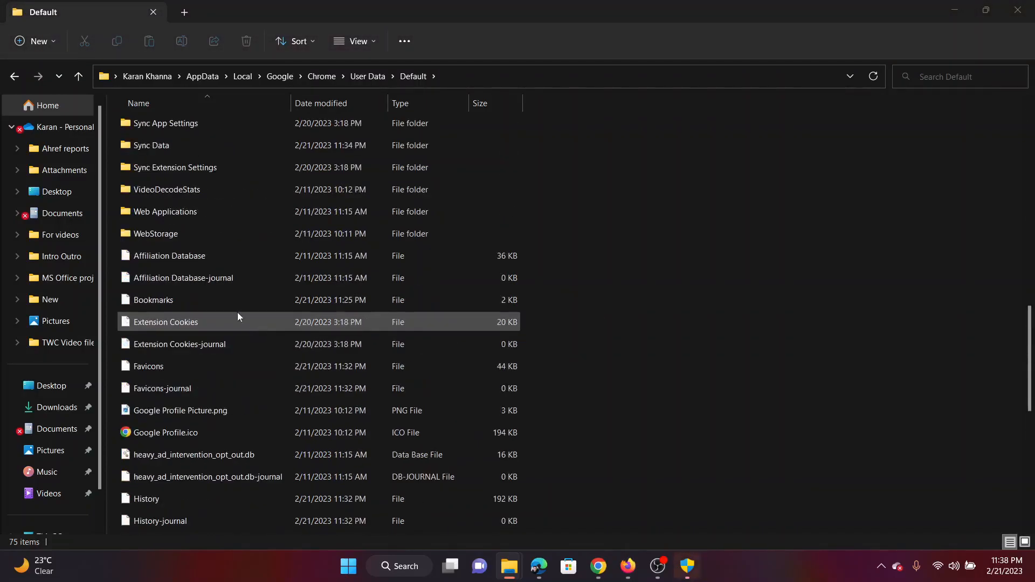
{"action": "left_click", "coordinate": [153, 300]}
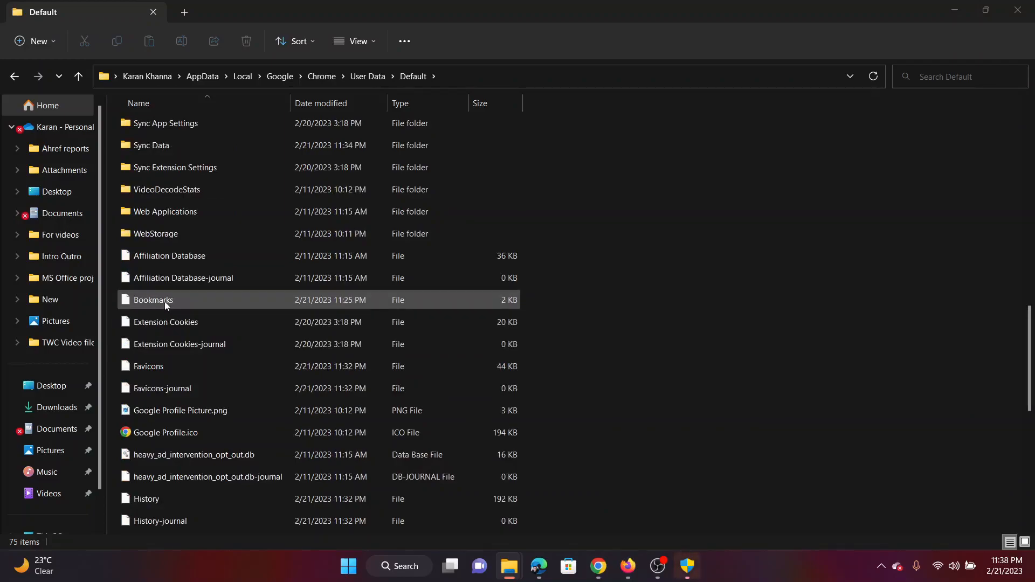
{"action": "right_click", "coordinate": [153, 300]}
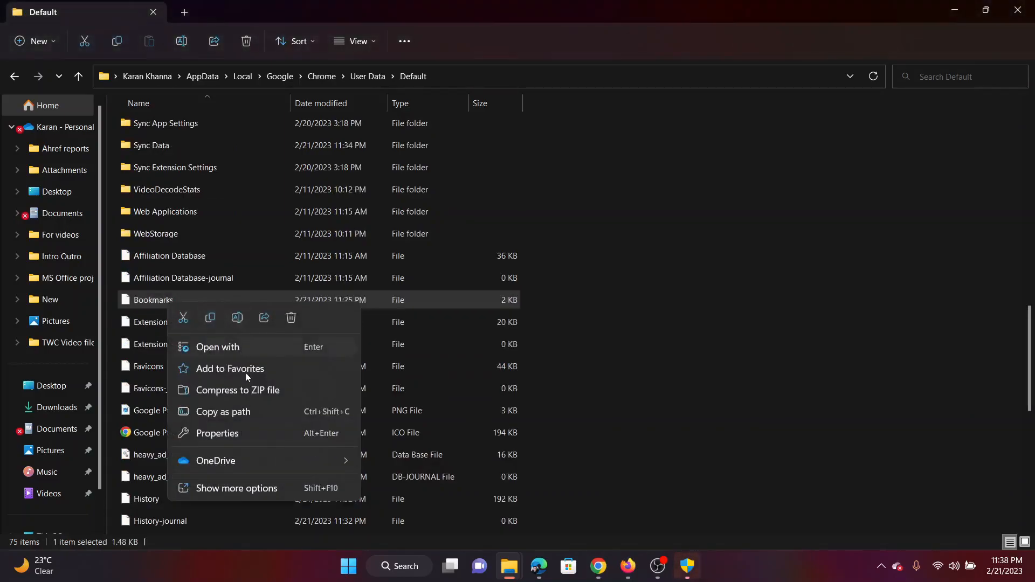
{"action": "mouse_move", "coordinate": [237, 318]}
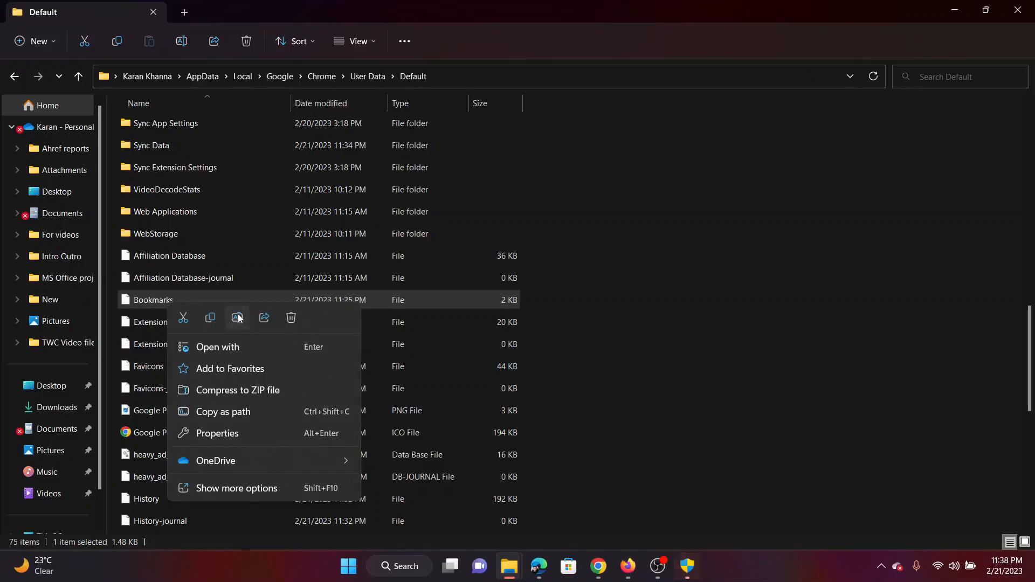
{"action": "left_click", "coordinate": [236, 318]}
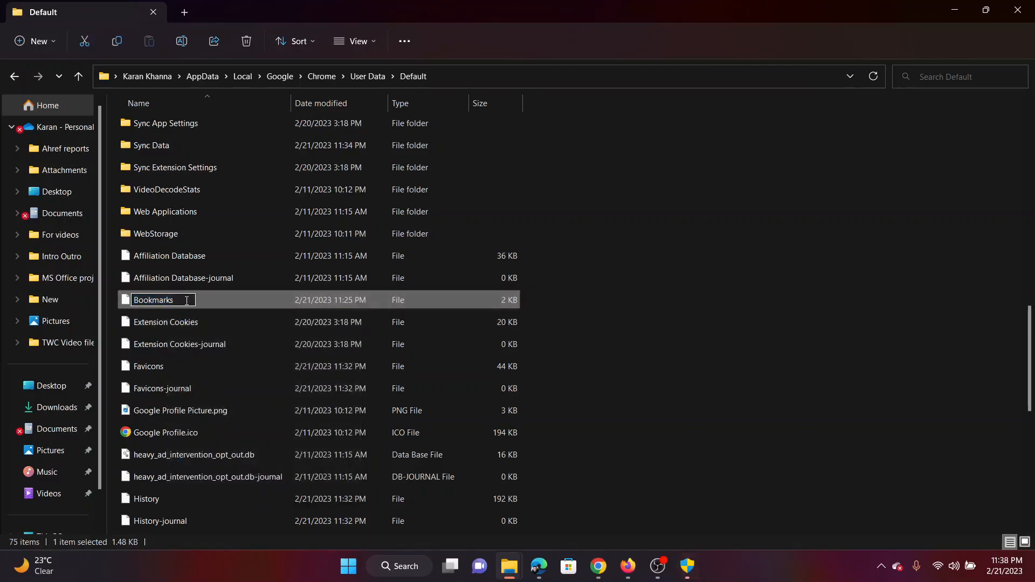
{"action": "type", "text": ".old"}
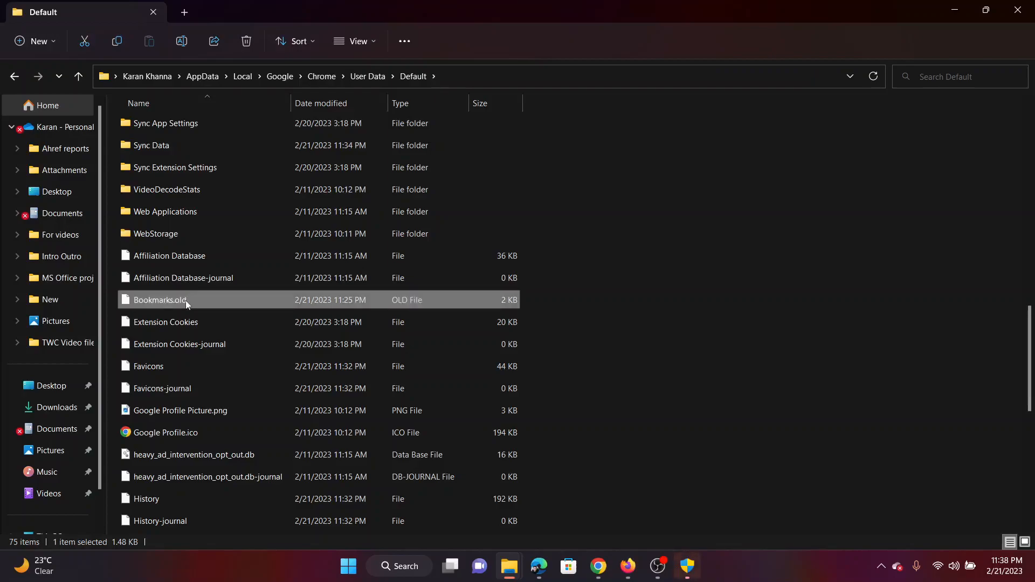
{"action": "mouse_move", "coordinate": [185, 312]}
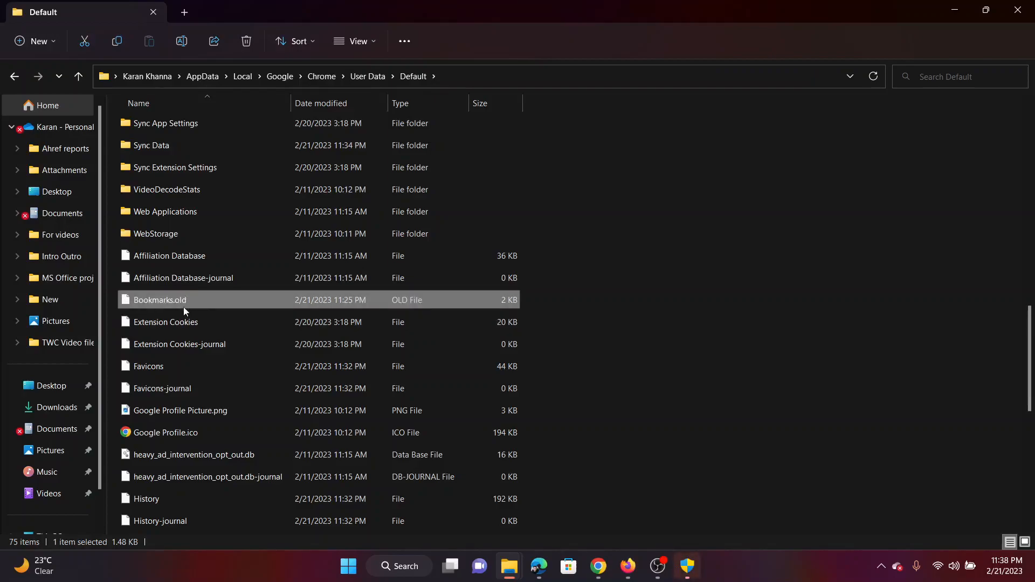
{"action": "mouse_move", "coordinate": [444, 466]}
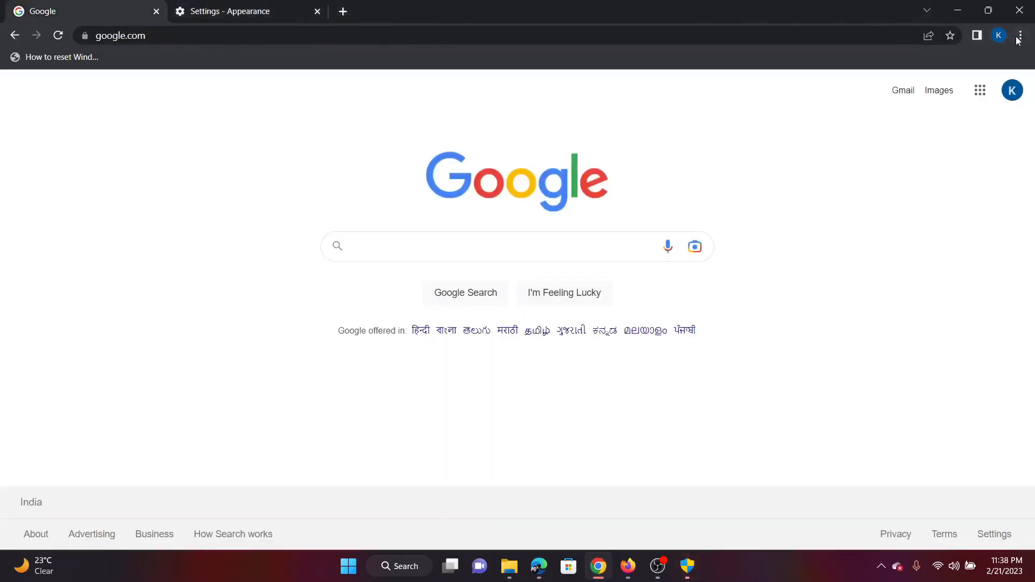
Step: Launch Chrome's Bookmark manager, then scroll the Edge article to the 'Disable your extensions' fix
{"action": "left_click", "coordinate": [1019, 36]}
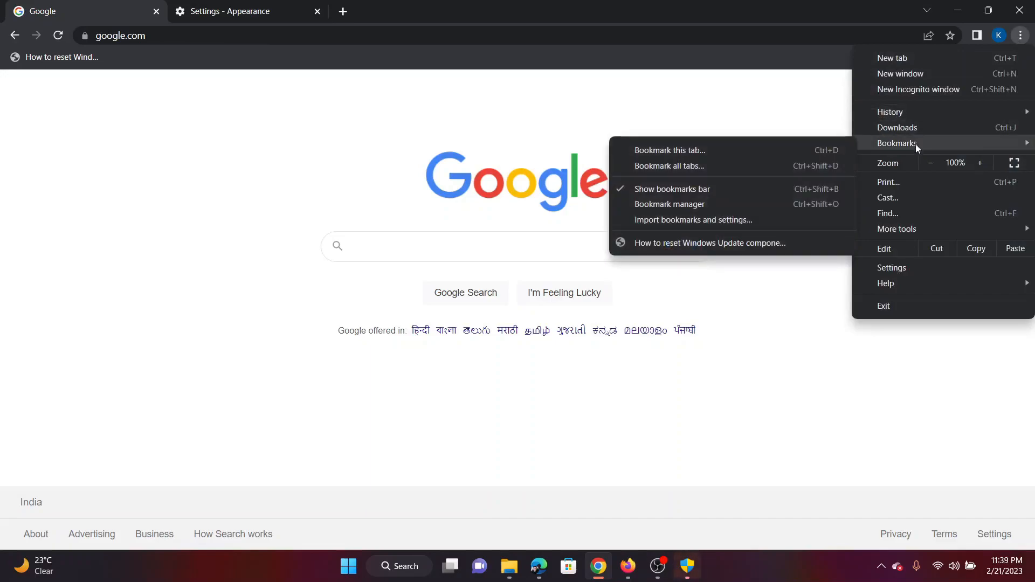
{"action": "mouse_move", "coordinate": [669, 204]}
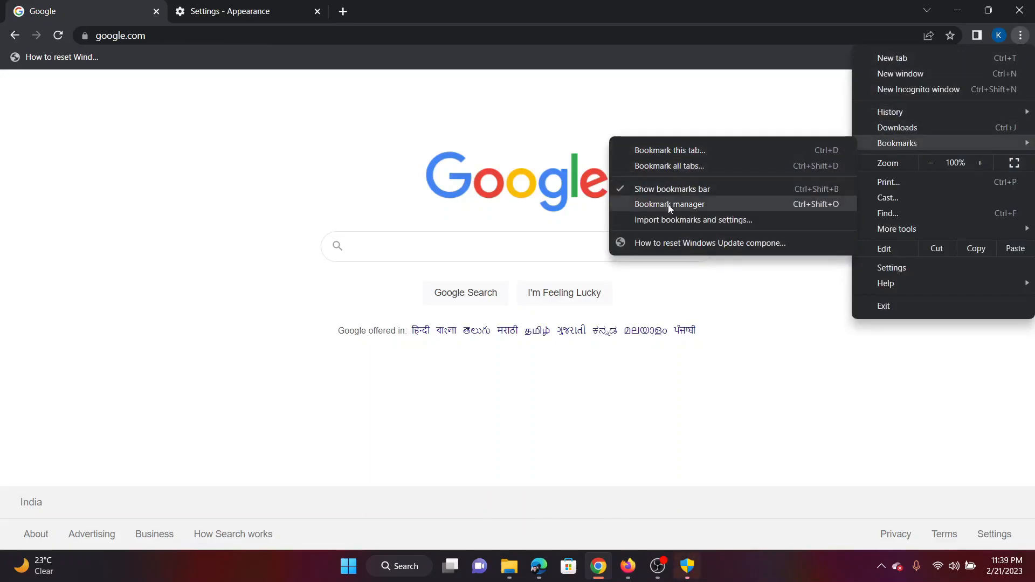
{"action": "left_click", "coordinate": [668, 204]}
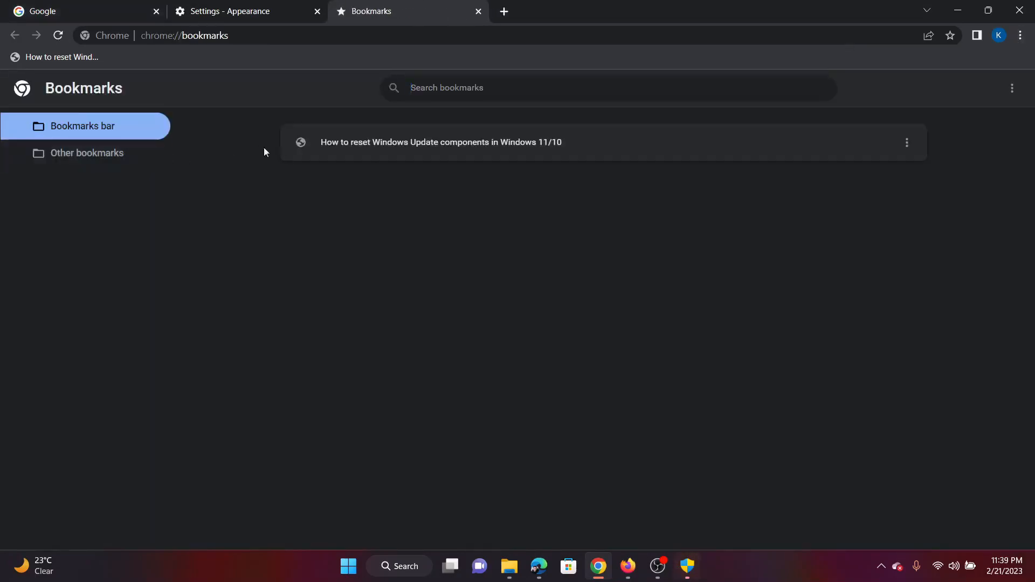
{"action": "mouse_move", "coordinate": [849, 148]}
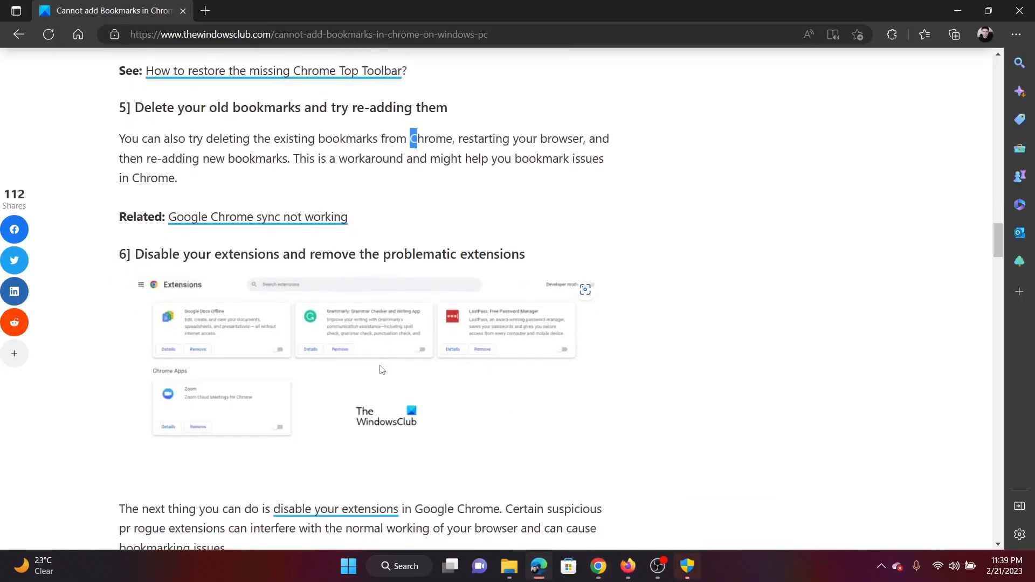
{"action": "scroll", "scroll_direction": "down", "scroll_amount": 3}
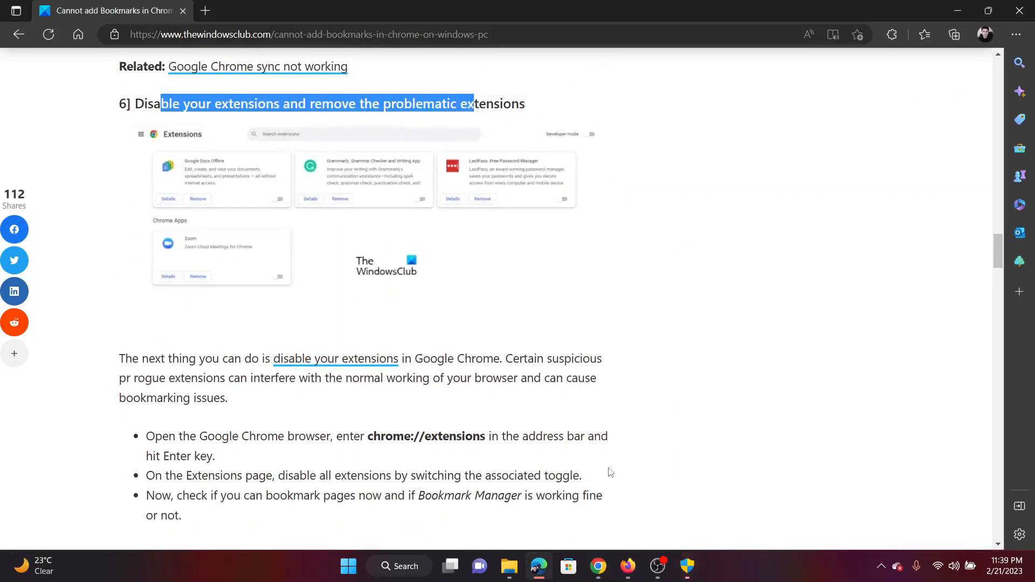
{"action": "left_click", "coordinate": [597, 567]}
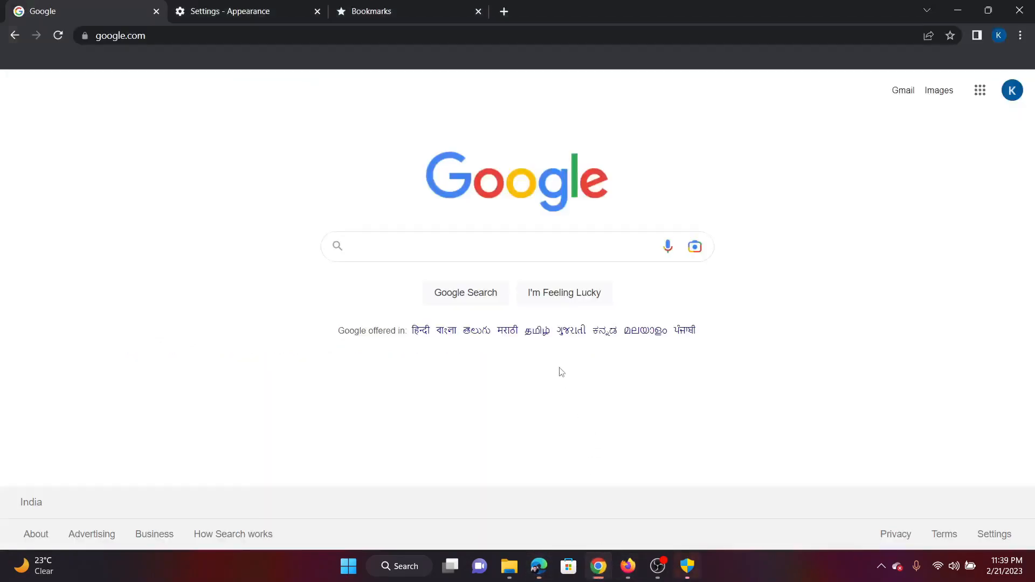
{"action": "mouse_move", "coordinate": [892, 150]}
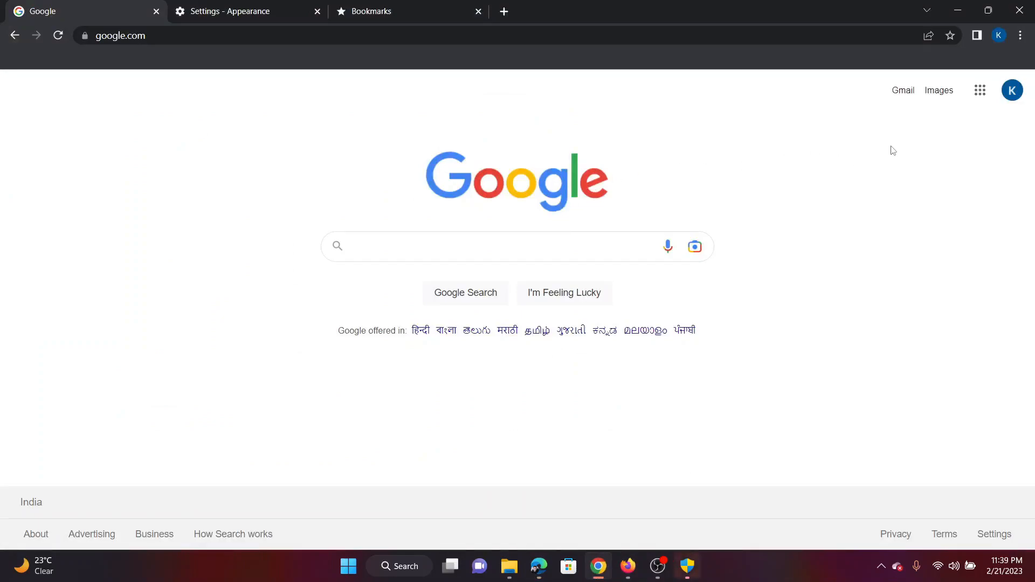
{"action": "mouse_move", "coordinate": [1003, 35]}
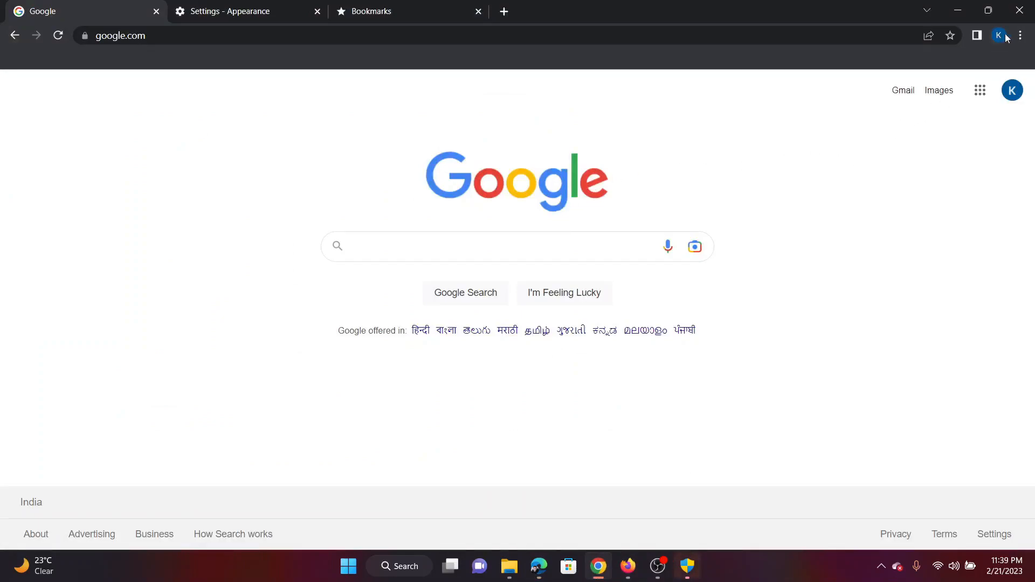
Step: Go to Chrome's Extensions page by way of Settings
{"action": "left_click", "coordinate": [1020, 36]}
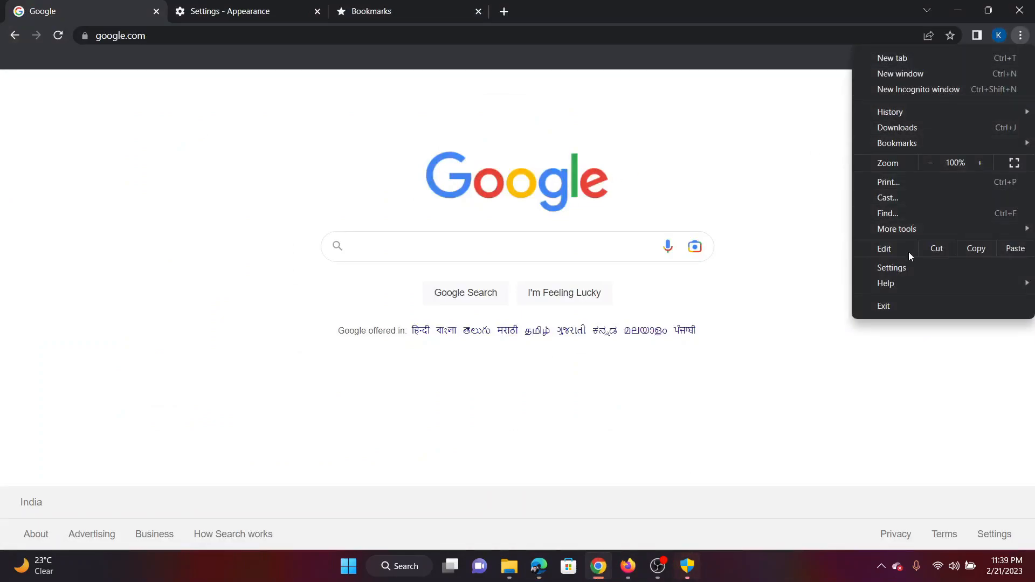
{"action": "left_click", "coordinate": [892, 268]}
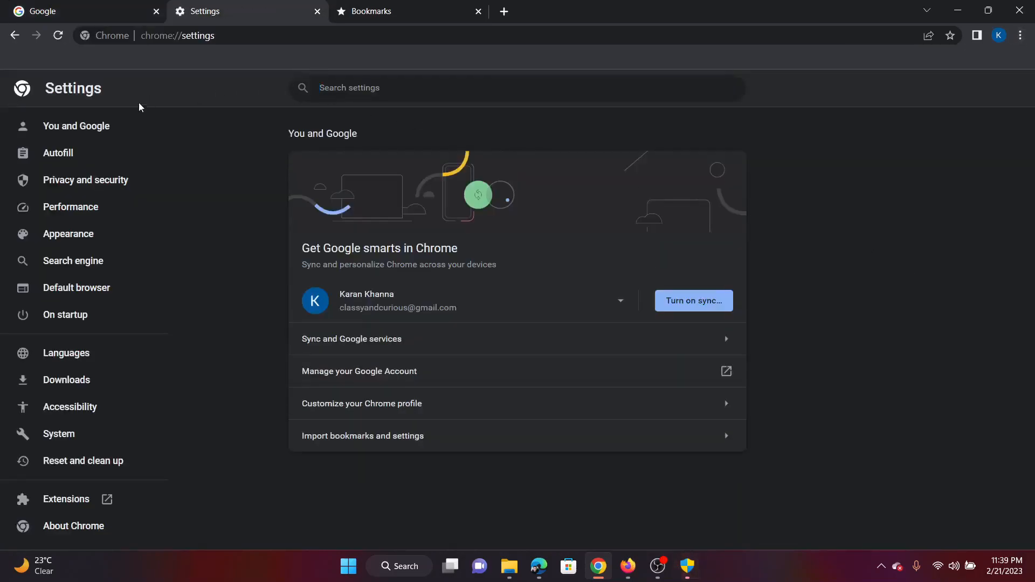
{"action": "mouse_move", "coordinate": [82, 461]}
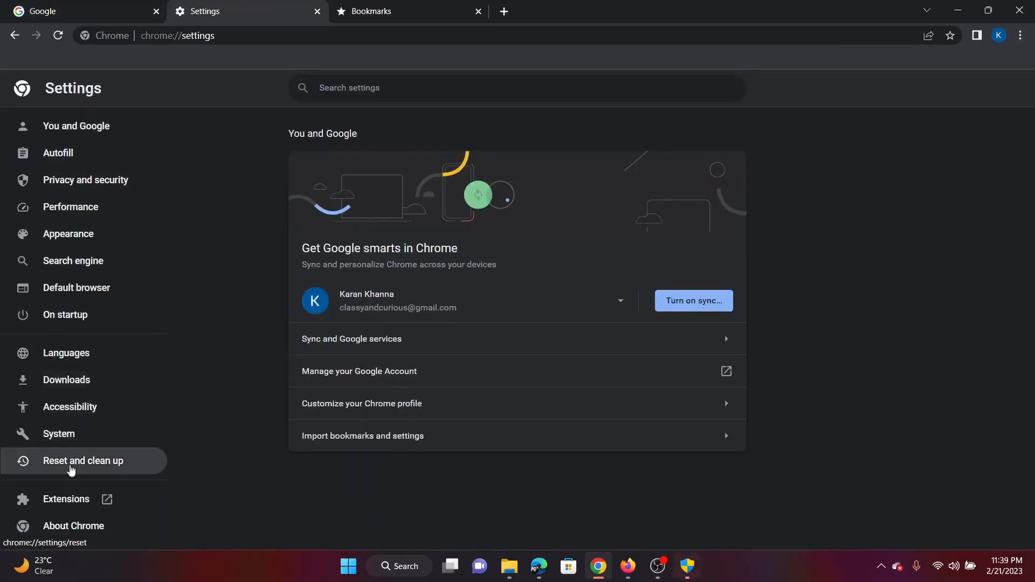
{"action": "left_click", "coordinate": [66, 498]}
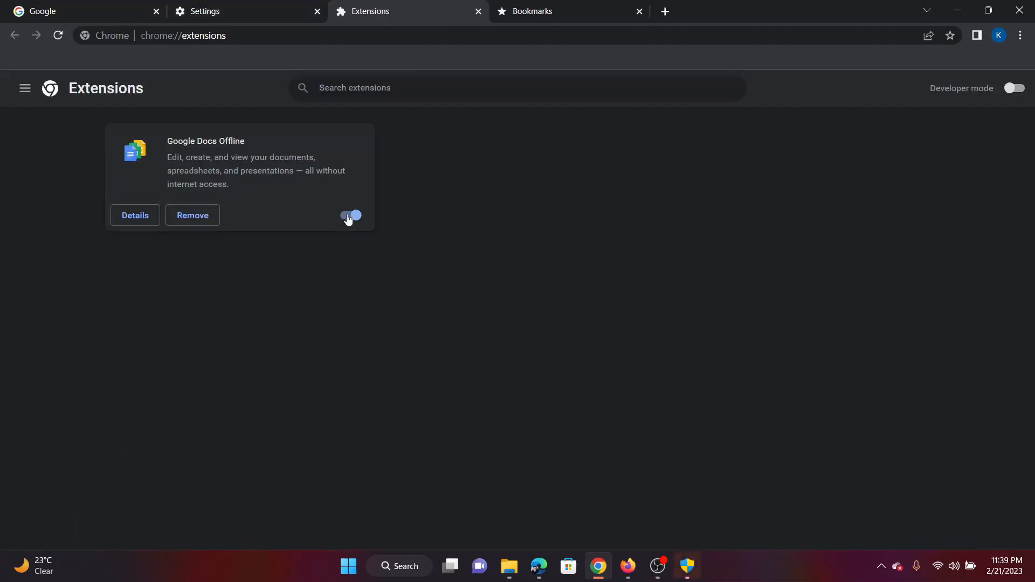
Step: Toggle the Google Docs Offline extension off and then back on
{"action": "left_click", "coordinate": [347, 215]}
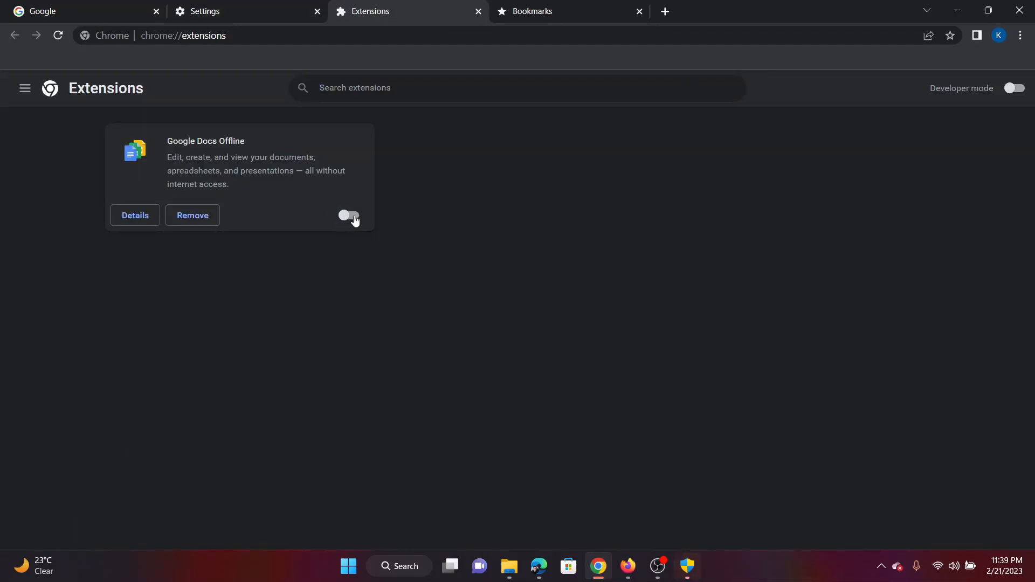
{"action": "left_click", "coordinate": [349, 215]}
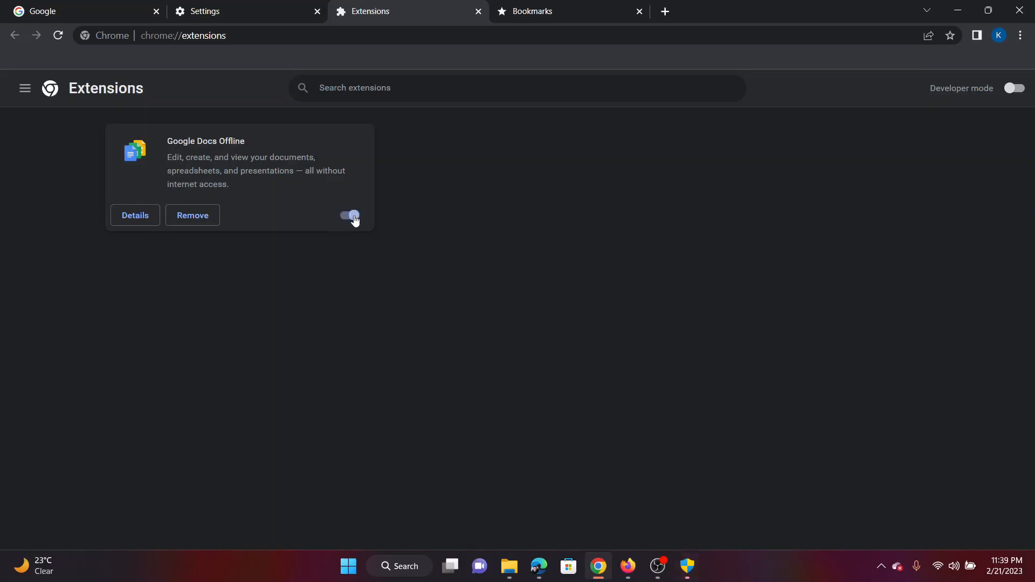
{"action": "left_click", "coordinate": [351, 215]}
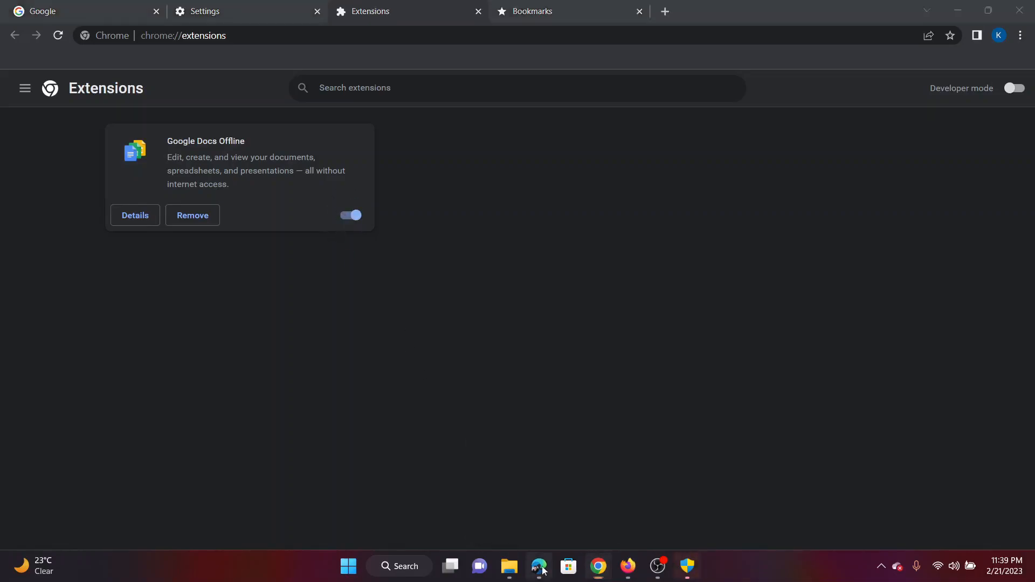
Step: Scroll the Edge article to fix 7 on bookmark sync, then return to Chrome
{"action": "left_click", "coordinate": [539, 566]}
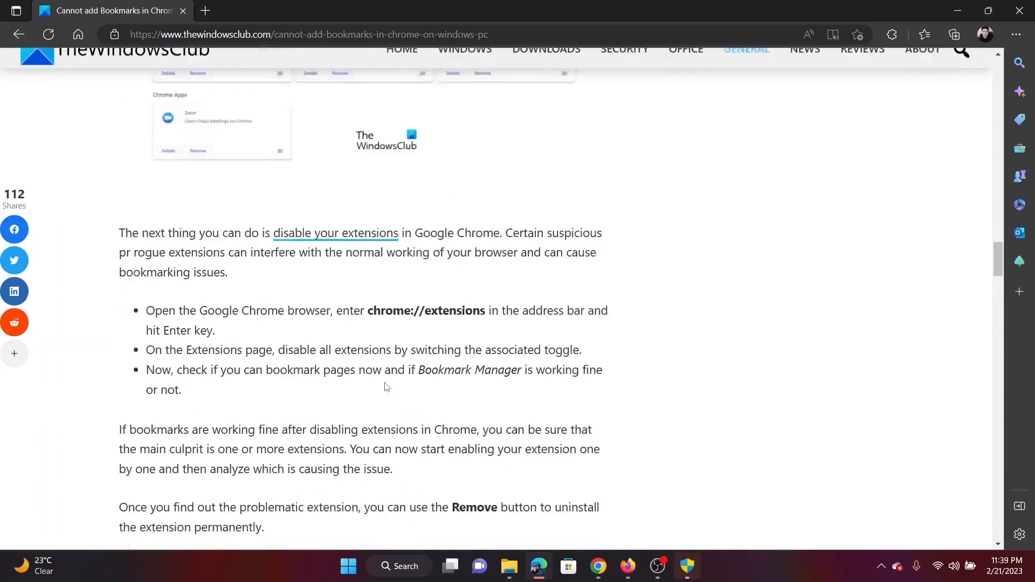
{"action": "scroll", "scroll_direction": "down", "scroll_amount": 3}
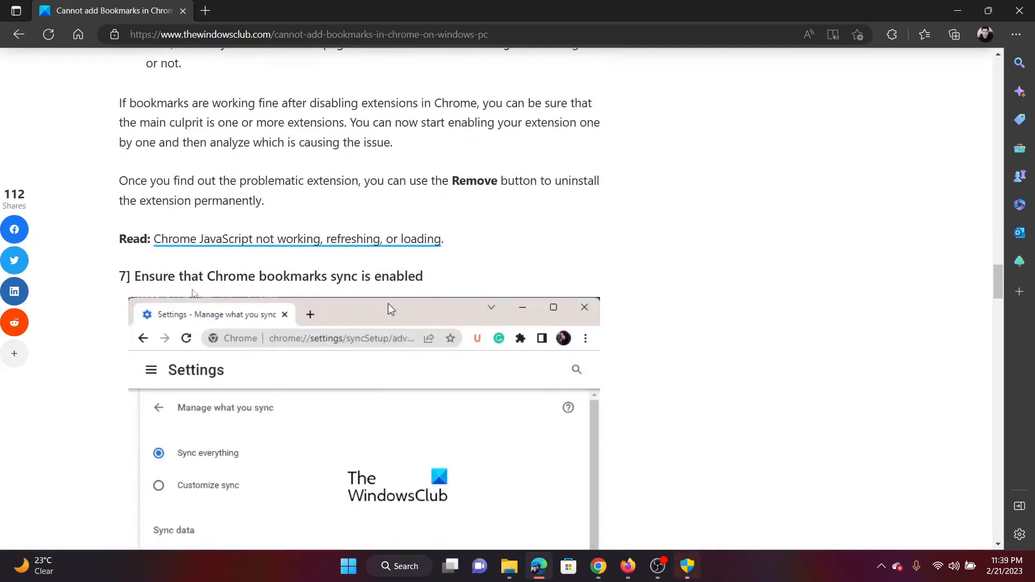
{"action": "scroll", "scroll_direction": "down", "scroll_amount": 3}
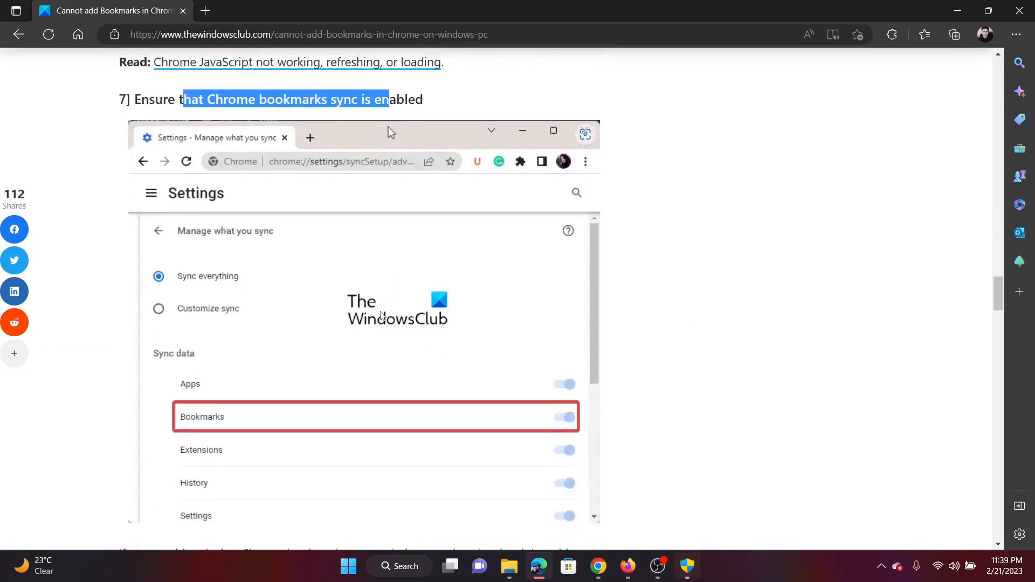
{"action": "scroll", "scroll_direction": "up", "scroll_amount": 3}
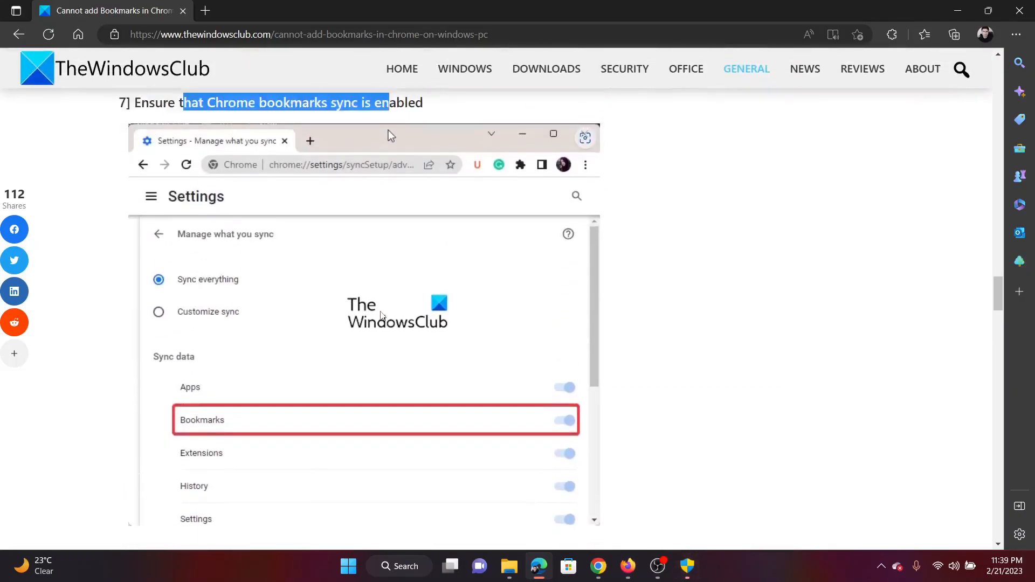
{"action": "scroll", "scroll_direction": "down", "scroll_amount": 3}
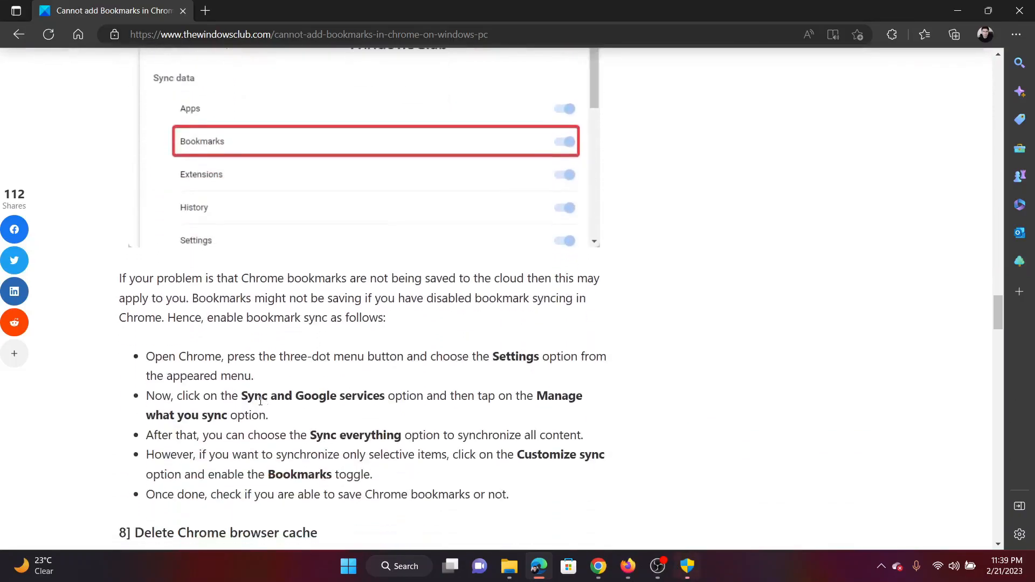
{"action": "double_click", "coordinate": [311, 395]}
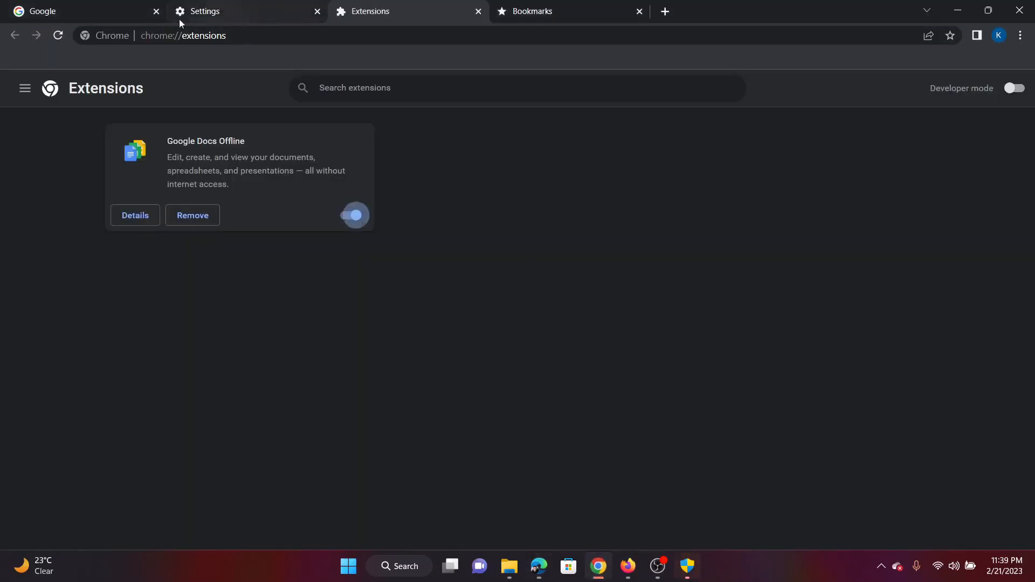
Step: Search Chrome's Settings for 'sync' and bring up the 'Turn on sync?' prompt
{"action": "left_click", "coordinate": [1020, 35]}
{"action": "type", "text": "s"}
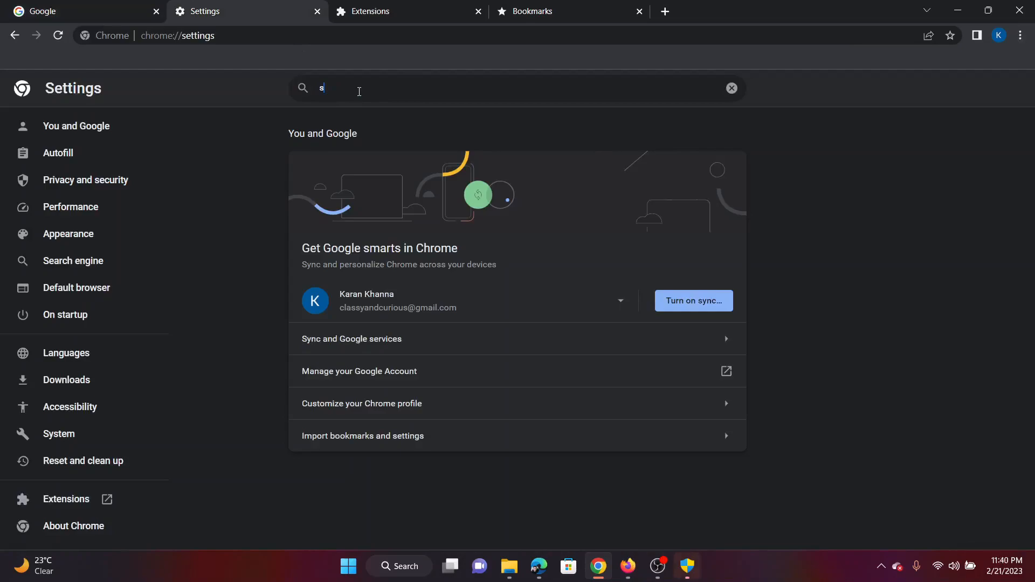
{"action": "type", "text": "ync"}
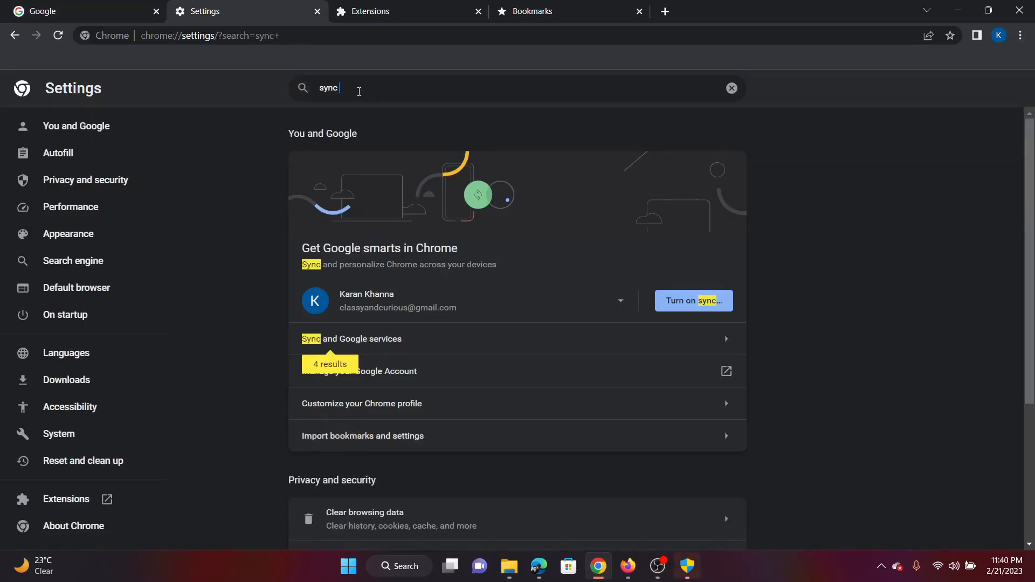
{"action": "mouse_move", "coordinate": [694, 300]}
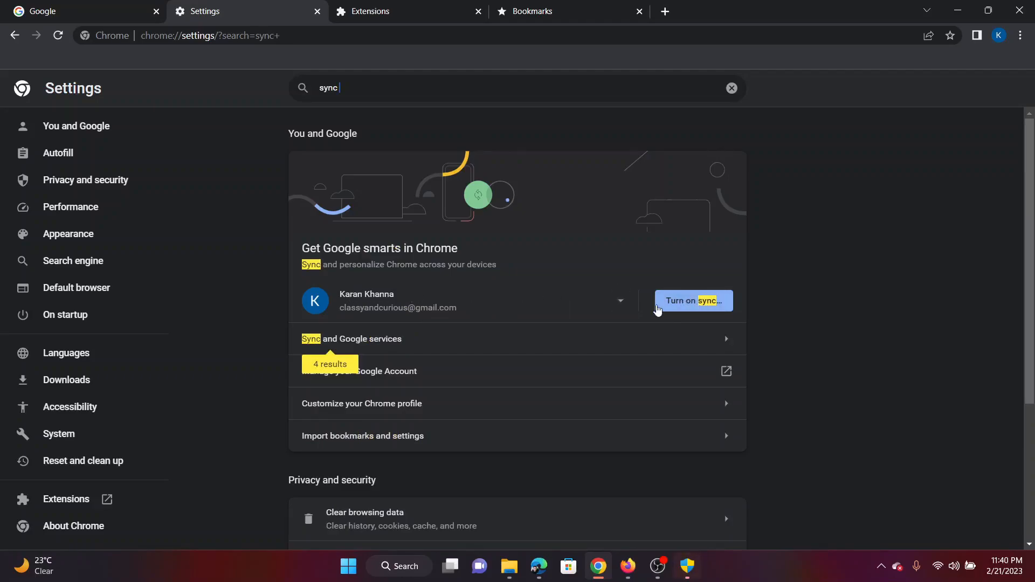
{"action": "left_click", "coordinate": [692, 300]}
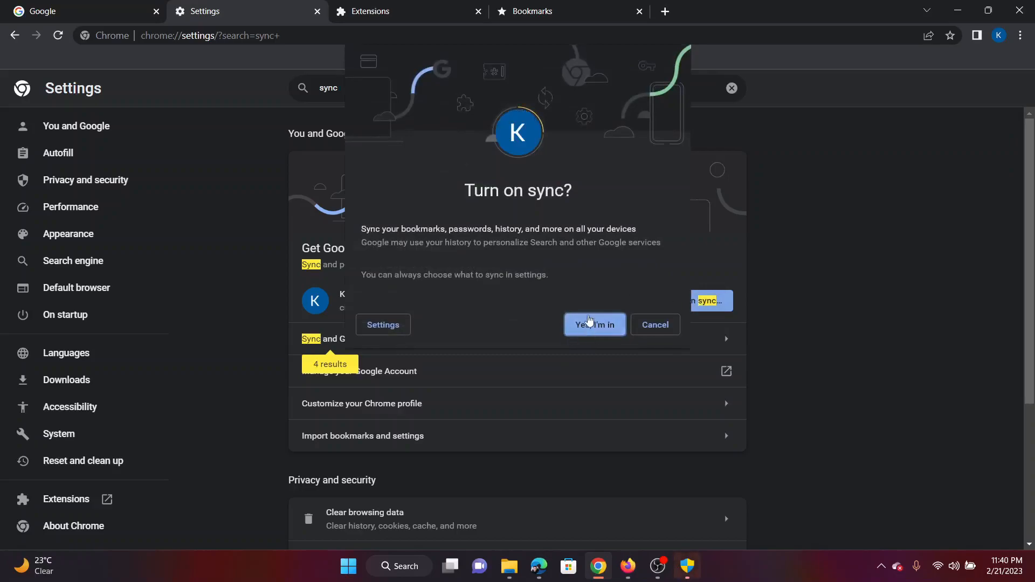
{"action": "mouse_move", "coordinate": [567, 546]}
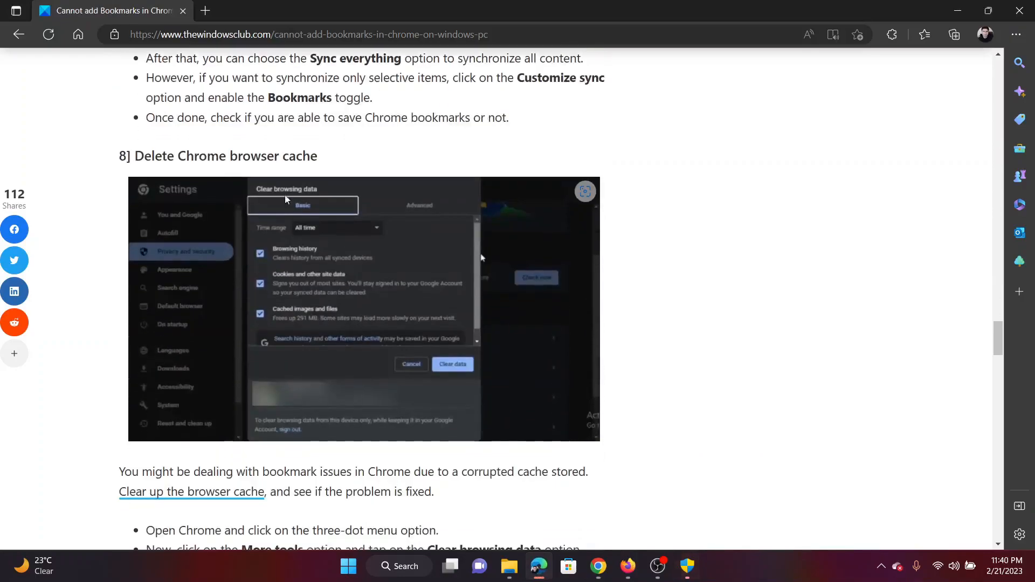
Step: Read Edge's fix 8 on cache, then set Chrome's Clear browsing data range to All time
{"action": "left_click_drag", "start_coordinate": [153, 156], "coordinate": [297, 156]}
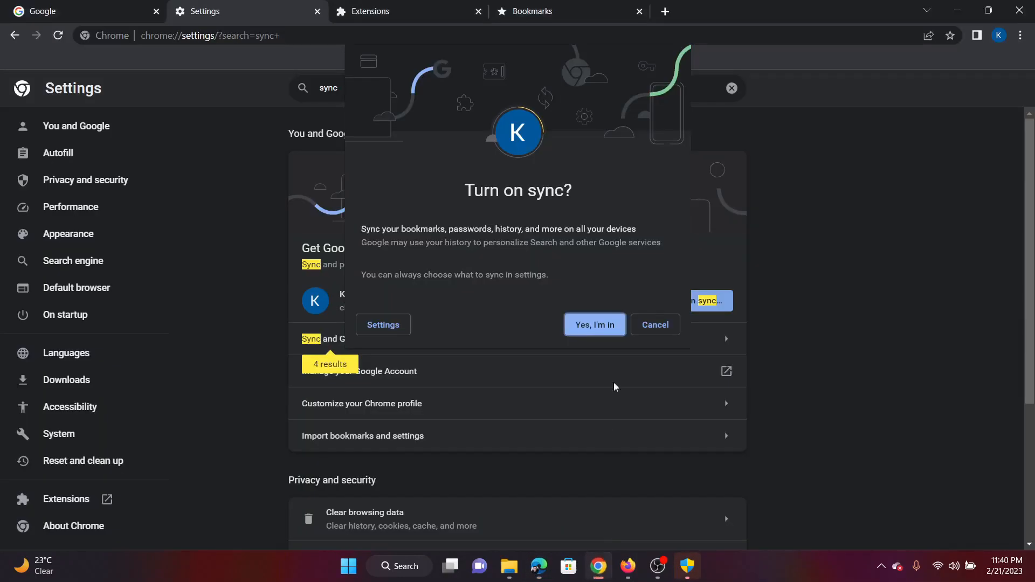
{"action": "mouse_move", "coordinate": [673, 271]}
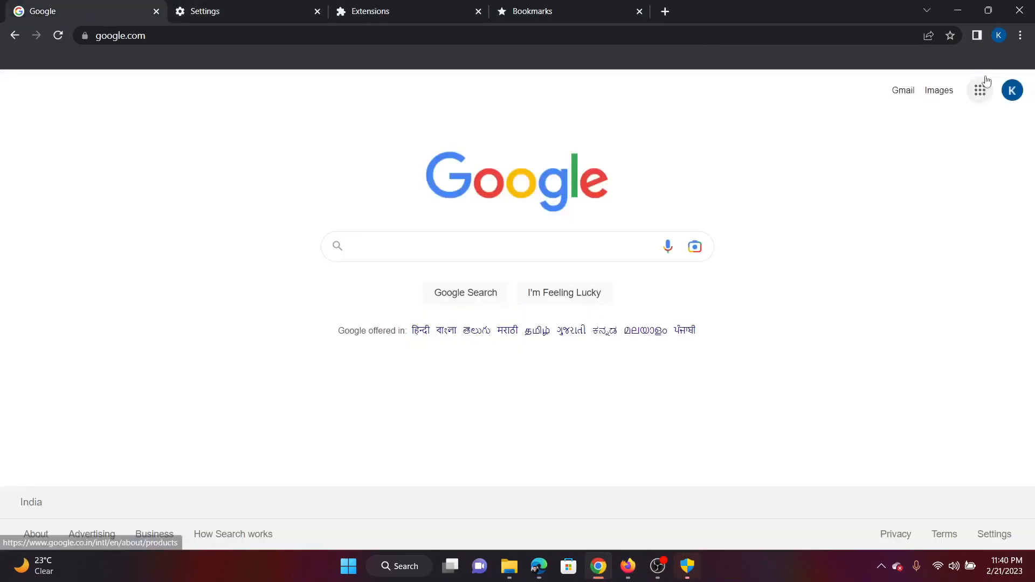
{"action": "left_click", "coordinate": [1020, 36]}
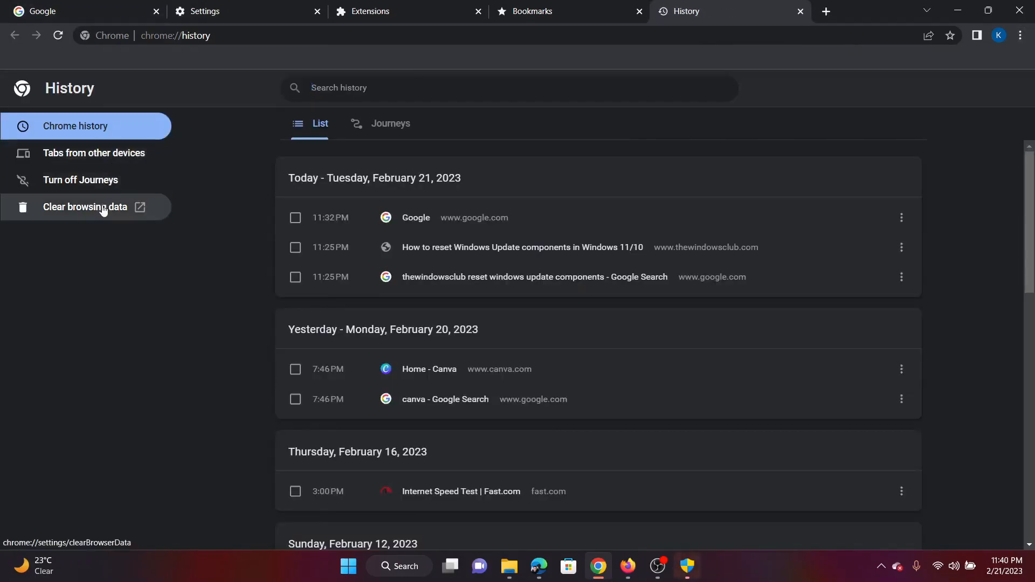
{"action": "left_click", "coordinate": [85, 207]}
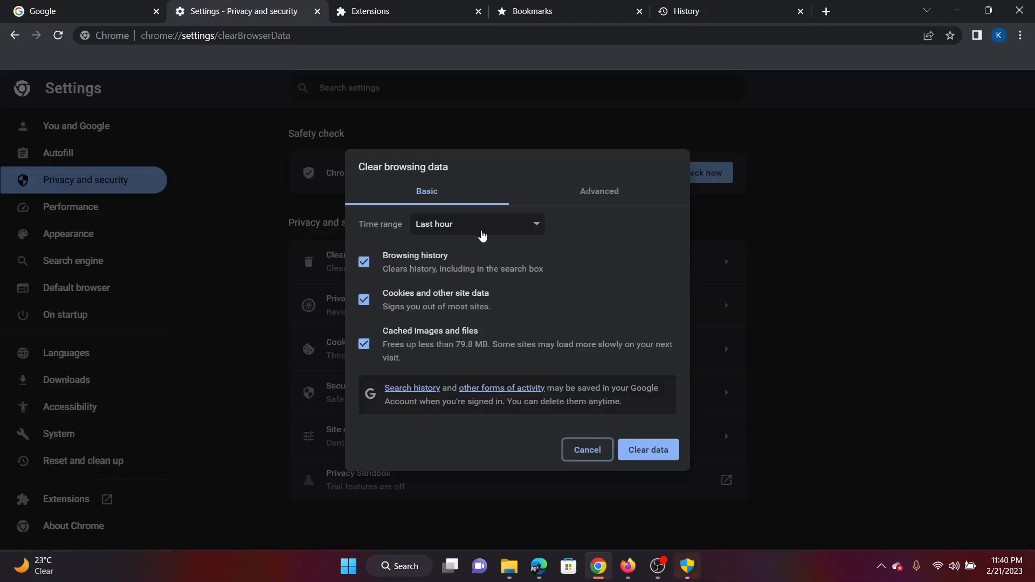
{"action": "left_click", "coordinate": [477, 224]}
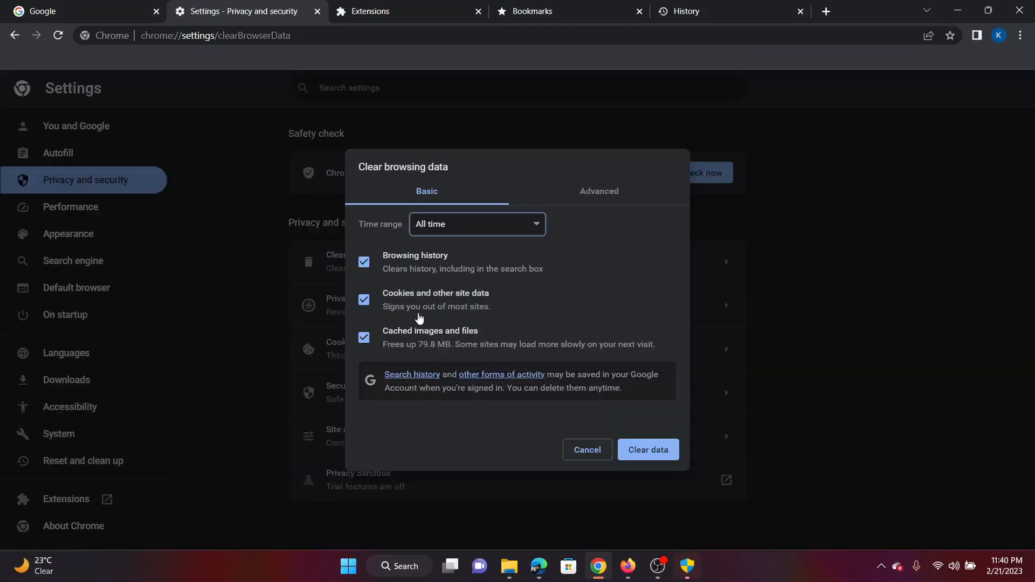
{"action": "mouse_move", "coordinate": [371, 341]}
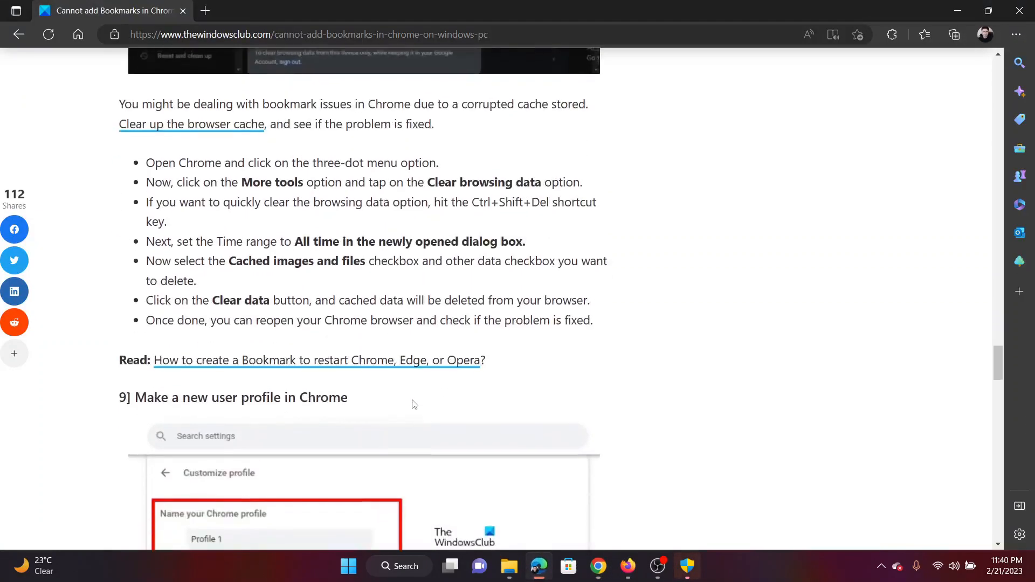
Step: Scroll Edge's article to fix 9 on new Chrome profiles, then return to Chrome
{"action": "scroll", "scroll_direction": "down", "scroll_amount": 3}
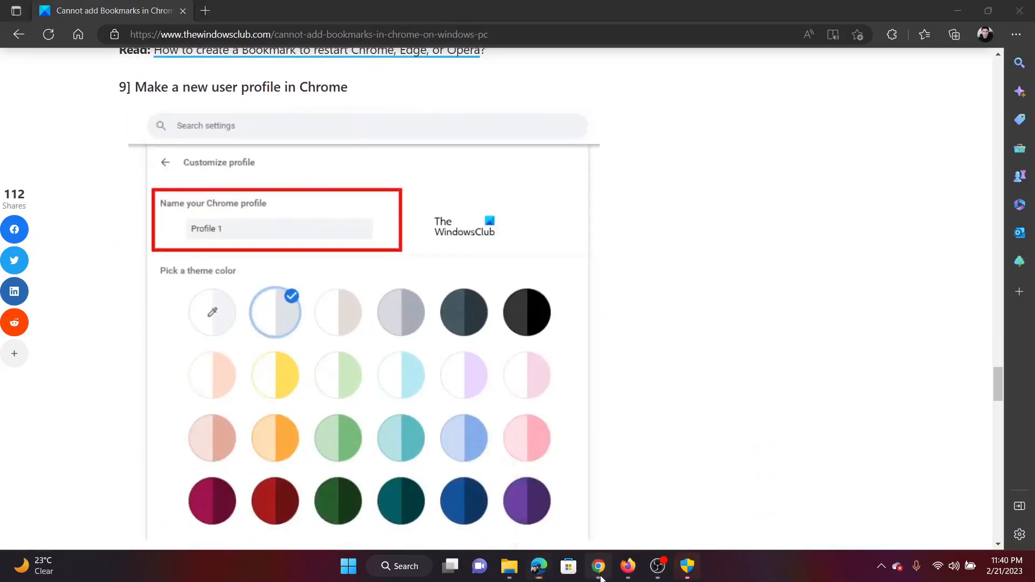
{"action": "left_click", "coordinate": [598, 567]}
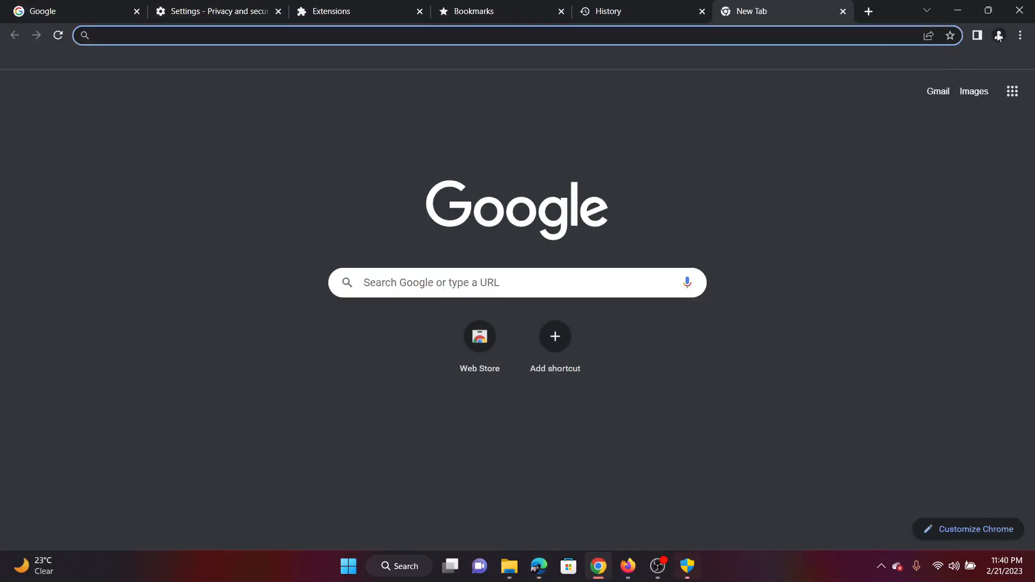
Step: Try the Guest option, then reopen the profile menu showing Person 1 and Add
{"action": "left_click", "coordinate": [998, 35]}
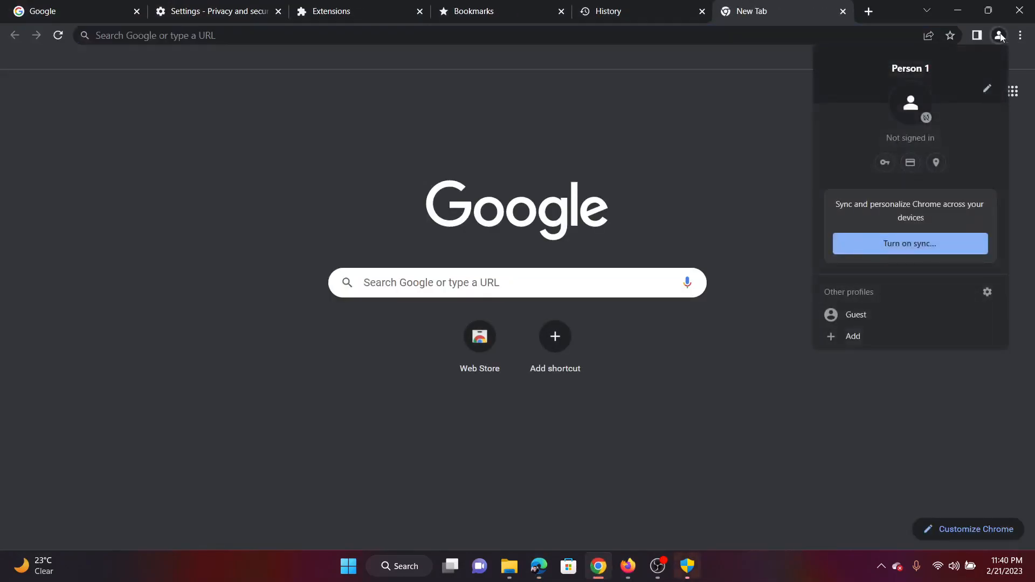
{"action": "mouse_move", "coordinate": [855, 315]}
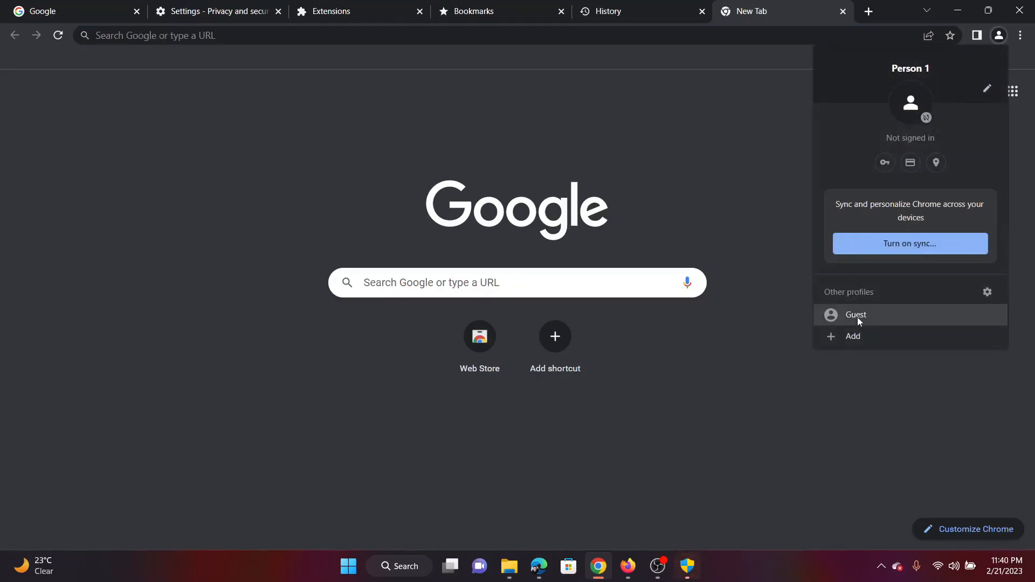
{"action": "left_click", "coordinate": [855, 315]}
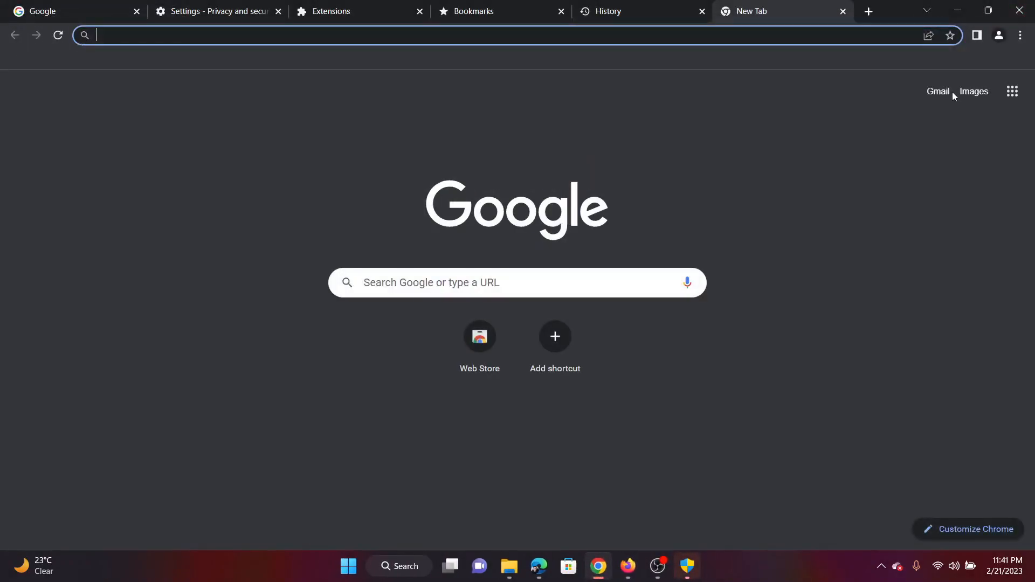
{"action": "left_click", "coordinate": [998, 35]}
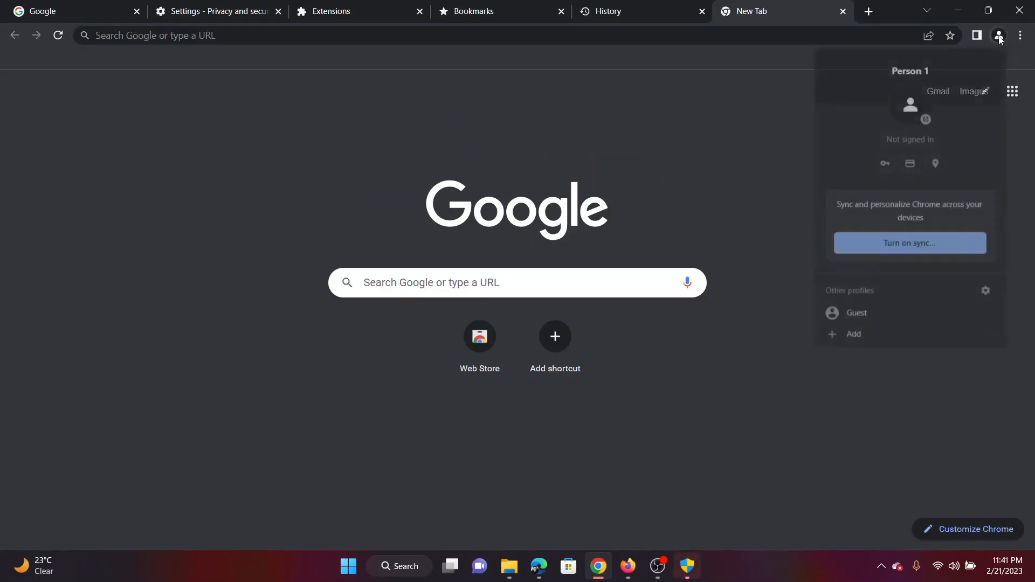
{"action": "mouse_move", "coordinate": [854, 336]}
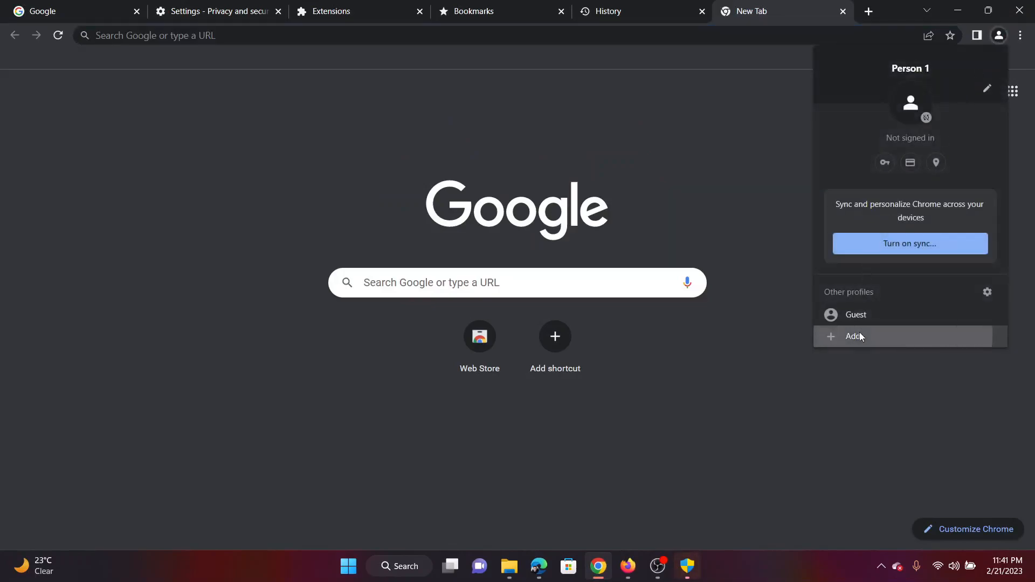
Step: Choose Add under Other profiles to open 'Set up your new Chrome profile'
{"action": "left_click", "coordinate": [855, 336]}
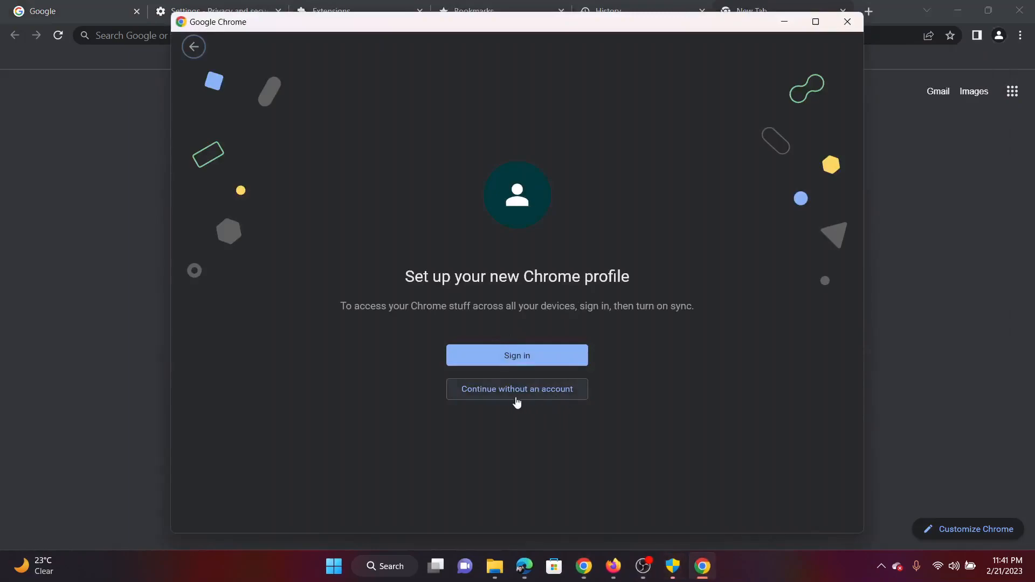
{"action": "mouse_move", "coordinate": [535, 348]}
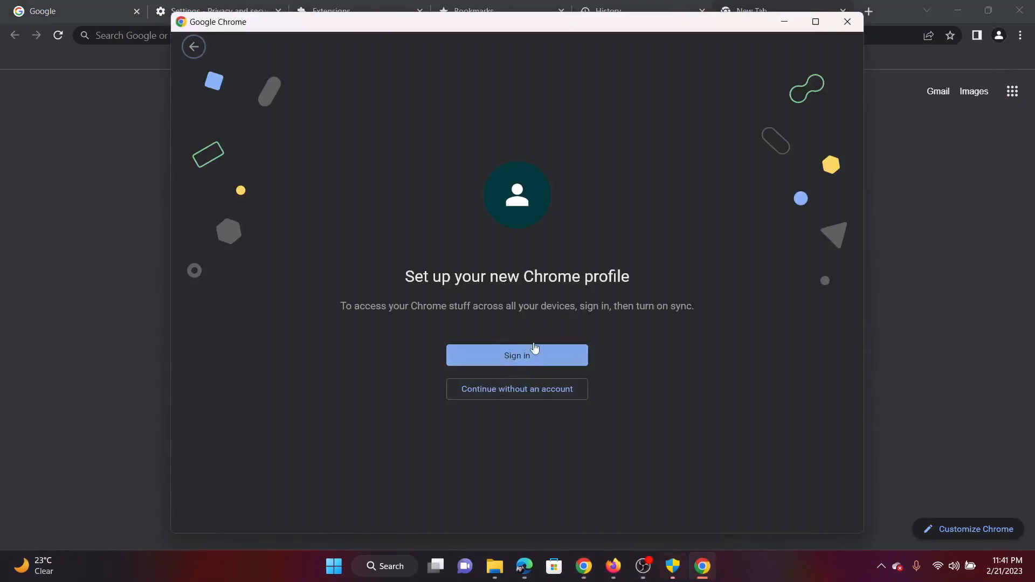
{"action": "mouse_move", "coordinate": [541, 347]}
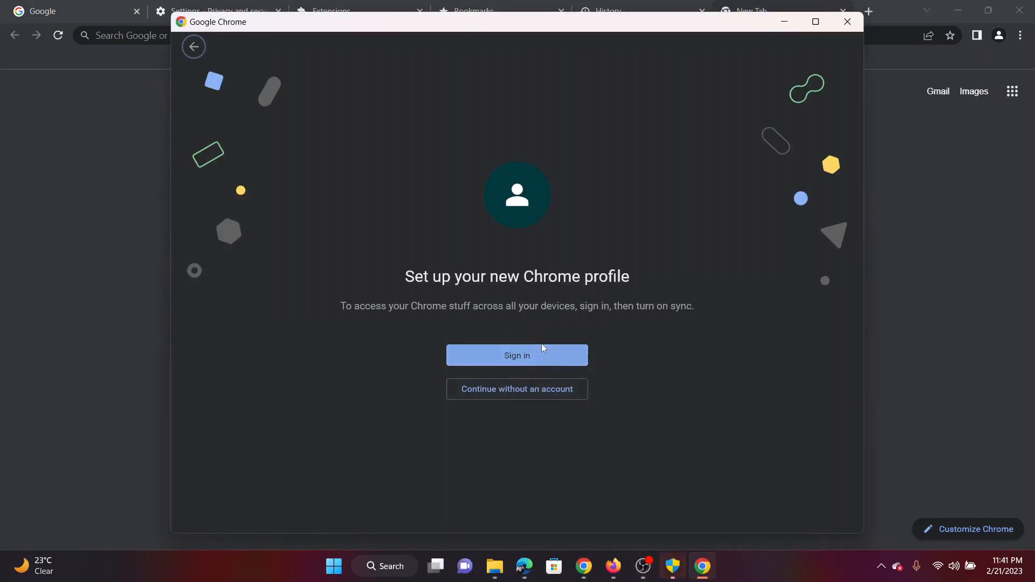
{"action": "mouse_move", "coordinate": [848, 22]}
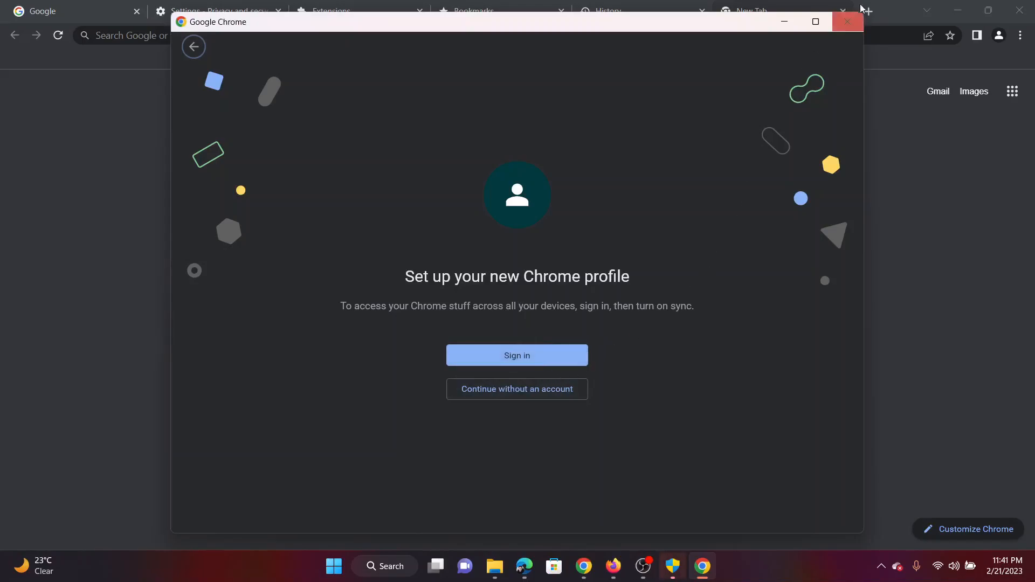
Step: Close the new-profile setup window and scroll further down Edge's article
{"action": "left_click", "coordinate": [847, 21]}
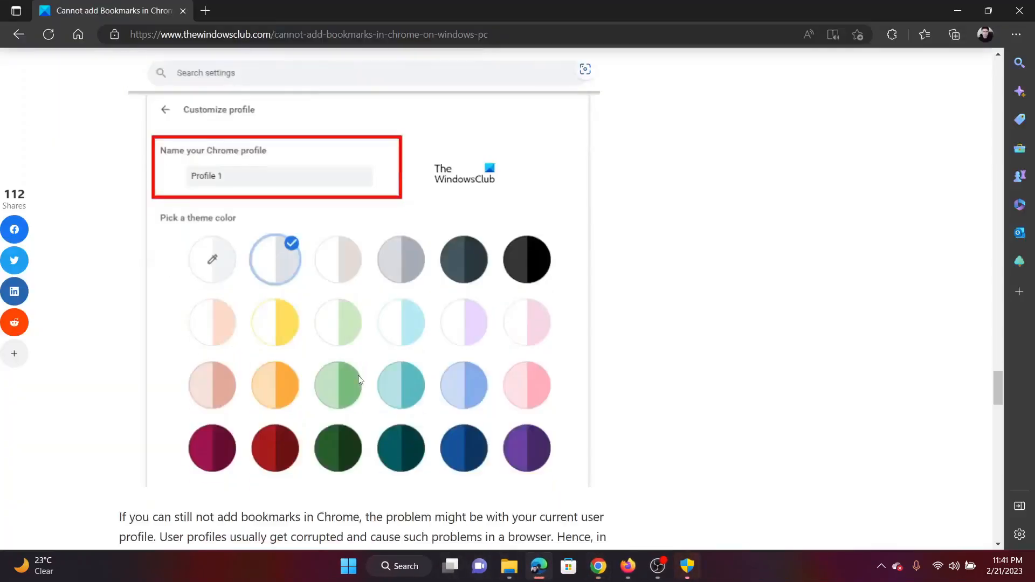
{"action": "scroll", "scroll_direction": "down", "scroll_amount": 3}
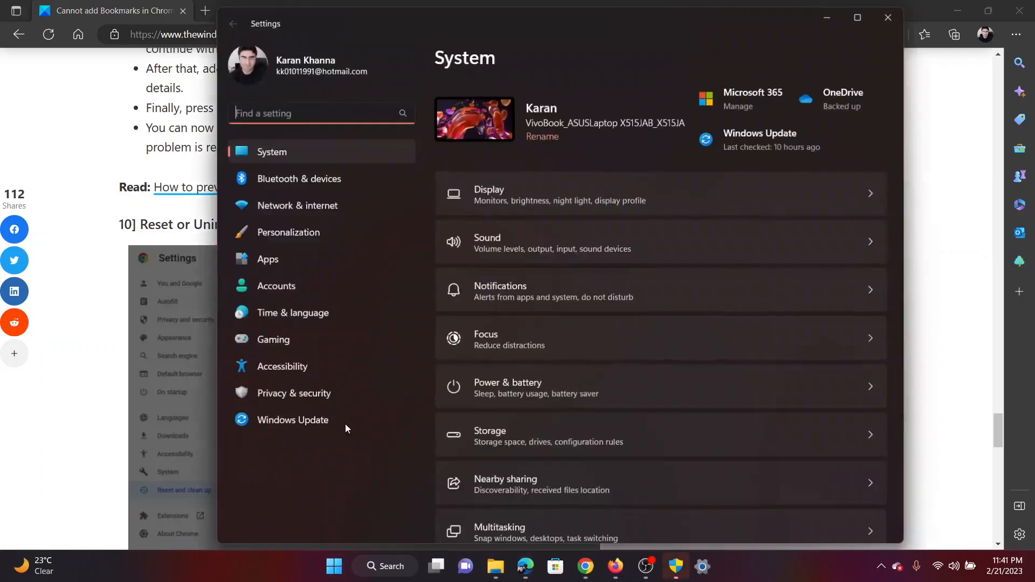
{"action": "mouse_move", "coordinate": [297, 258]}
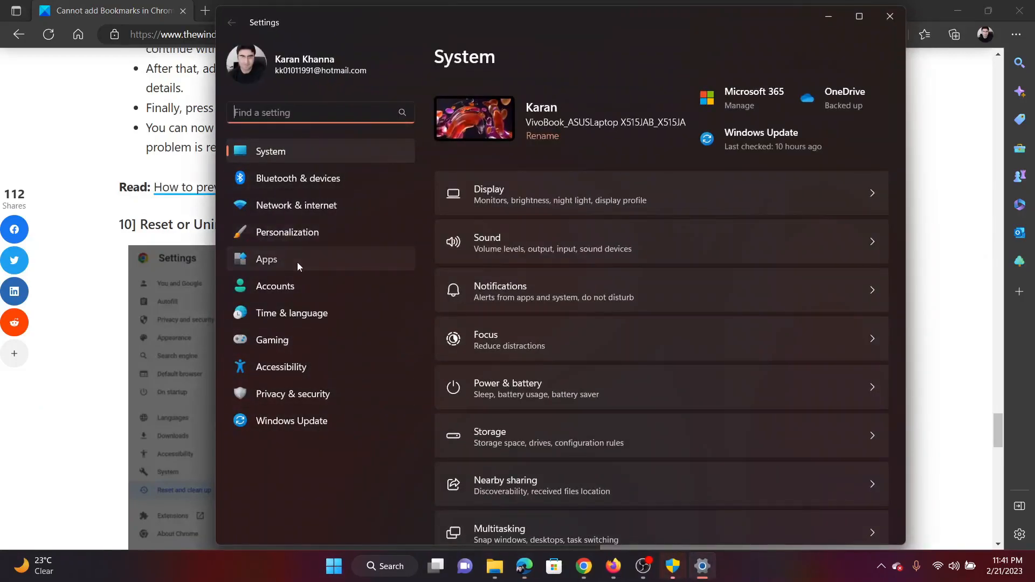
Step: In Settings > Apps > Installed apps, choose Uninstall for Google Chrome
{"action": "left_click", "coordinate": [266, 259]}
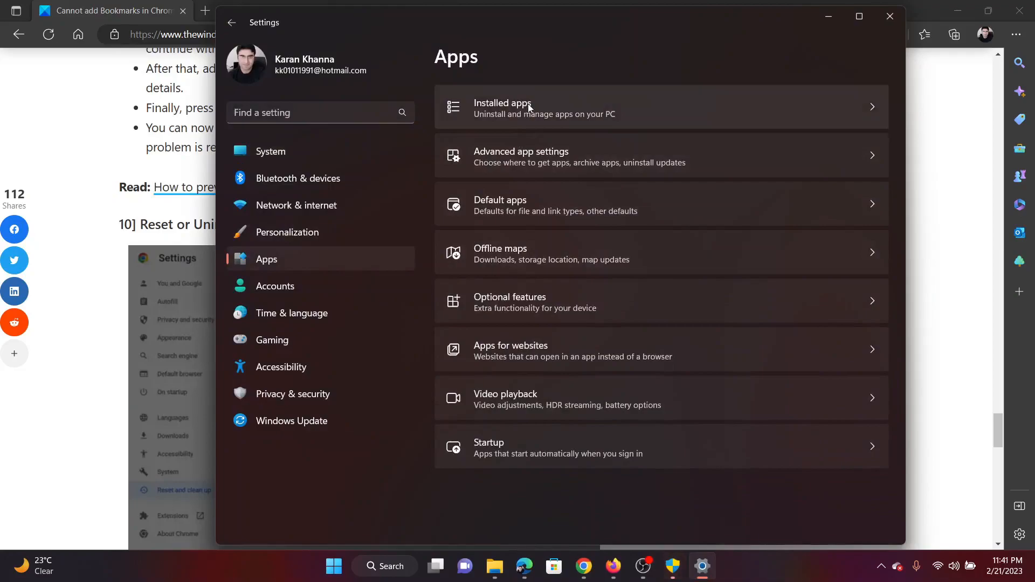
{"action": "left_click", "coordinate": [528, 107]}
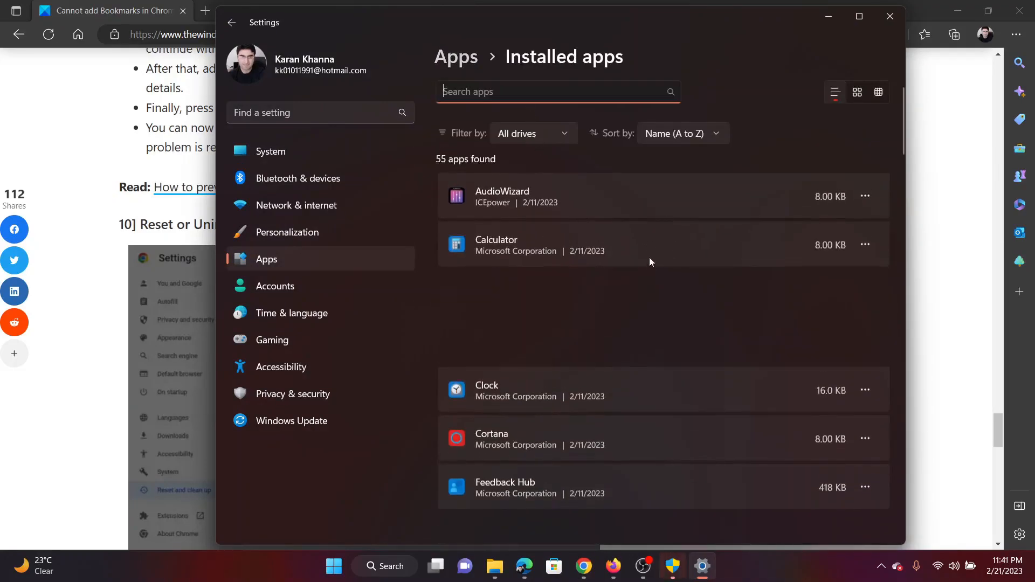
{"action": "scroll", "scroll_direction": "down", "scroll_amount": 3}
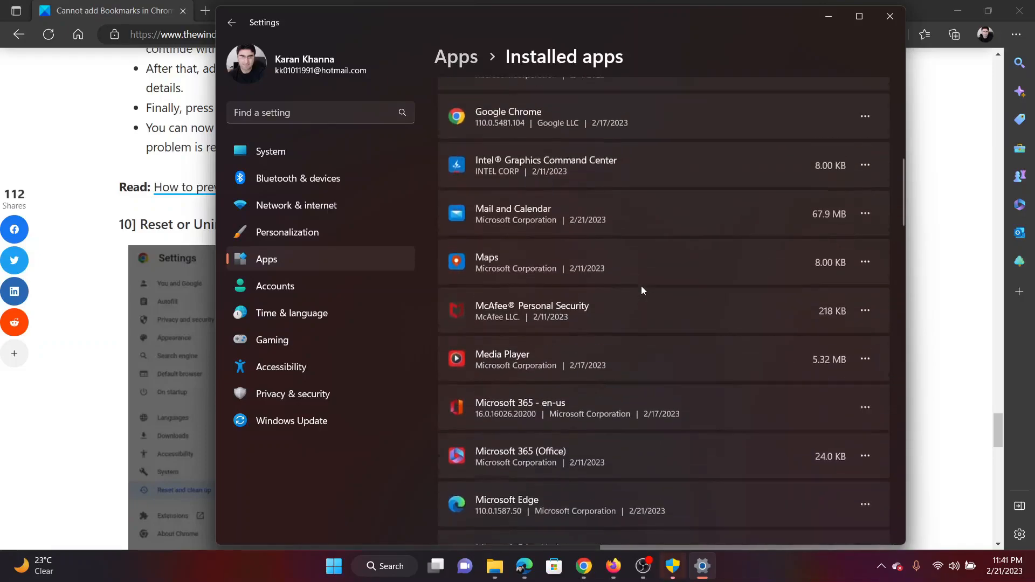
{"action": "scroll", "scroll_direction": "up", "scroll_amount": 3}
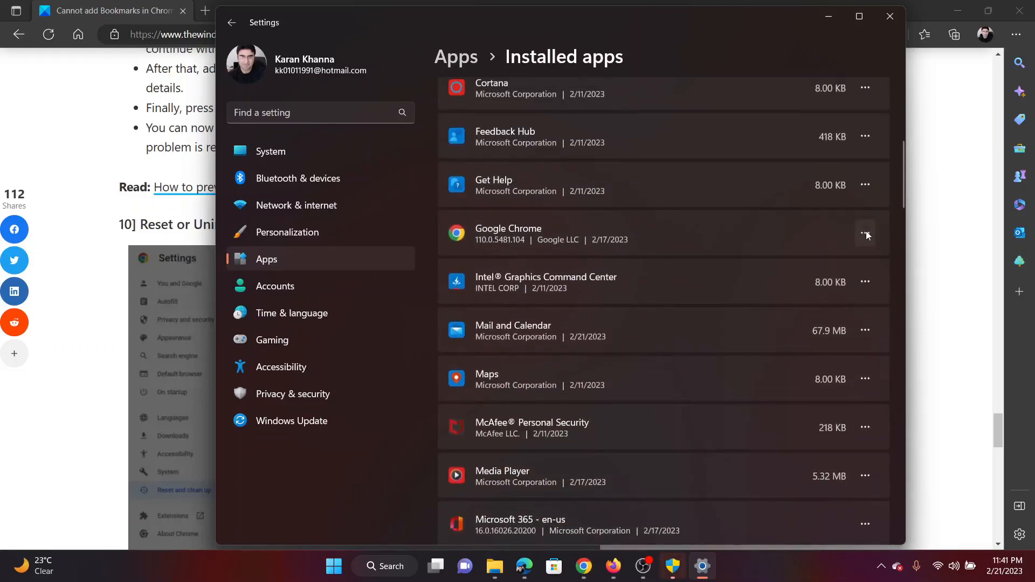
{"action": "left_click", "coordinate": [865, 233]}
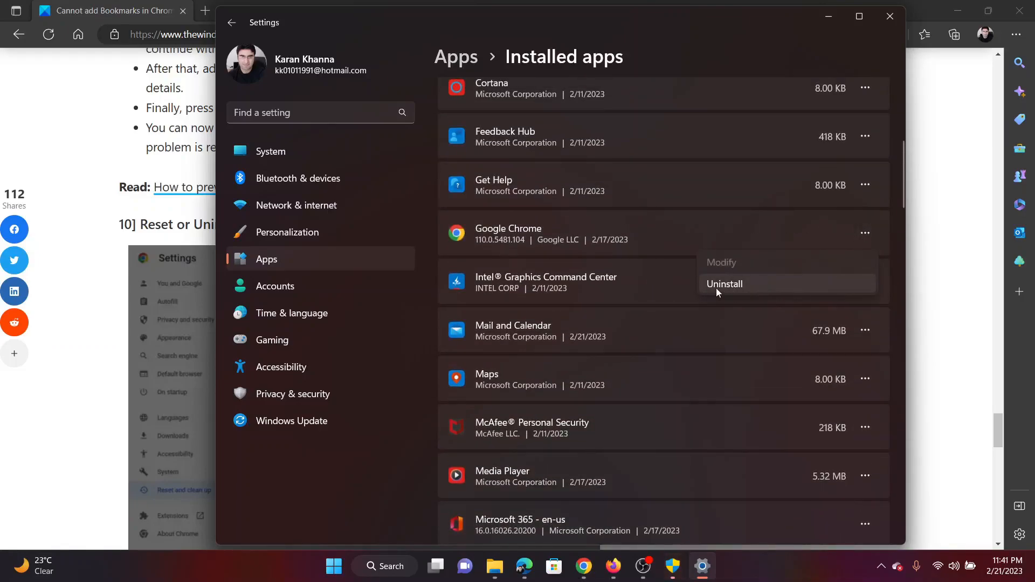
{"action": "left_click", "coordinate": [724, 284]}
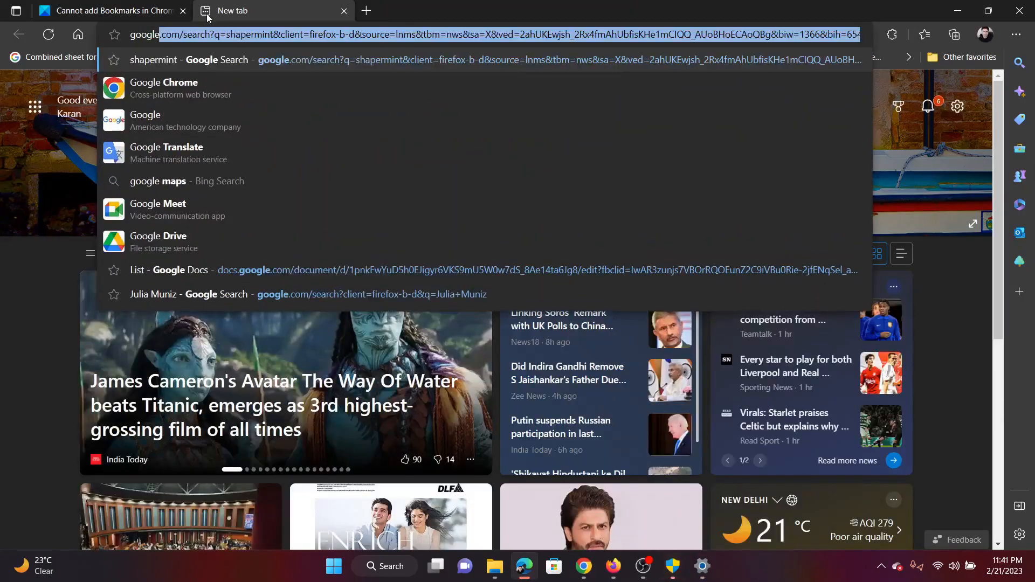
Step: Search for Google Chrome, download and open ChromeSetup.exe, then return to the article tab
{"action": "type", "text": "google ghorome"}
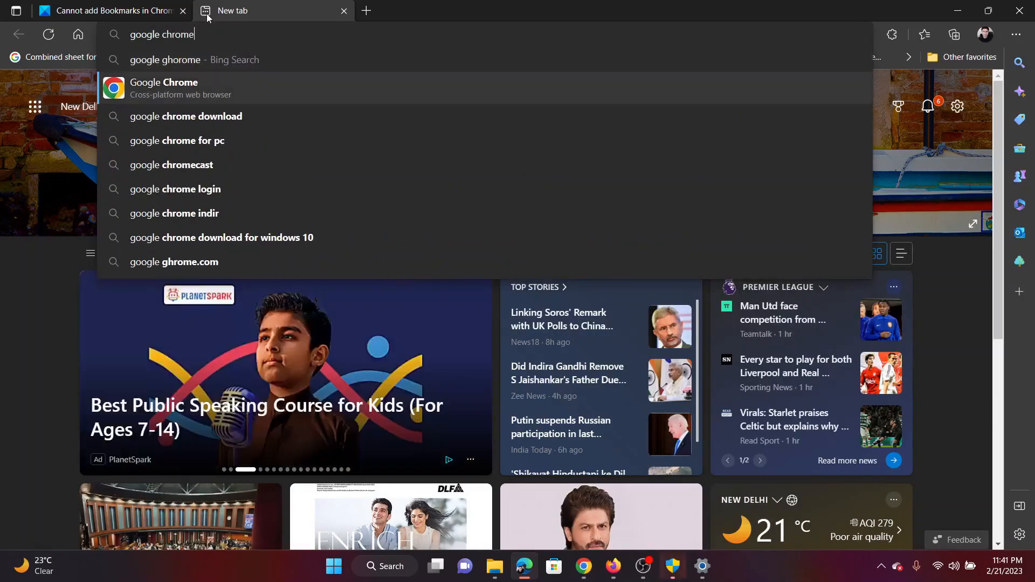
{"action": "key", "text": "Return"}
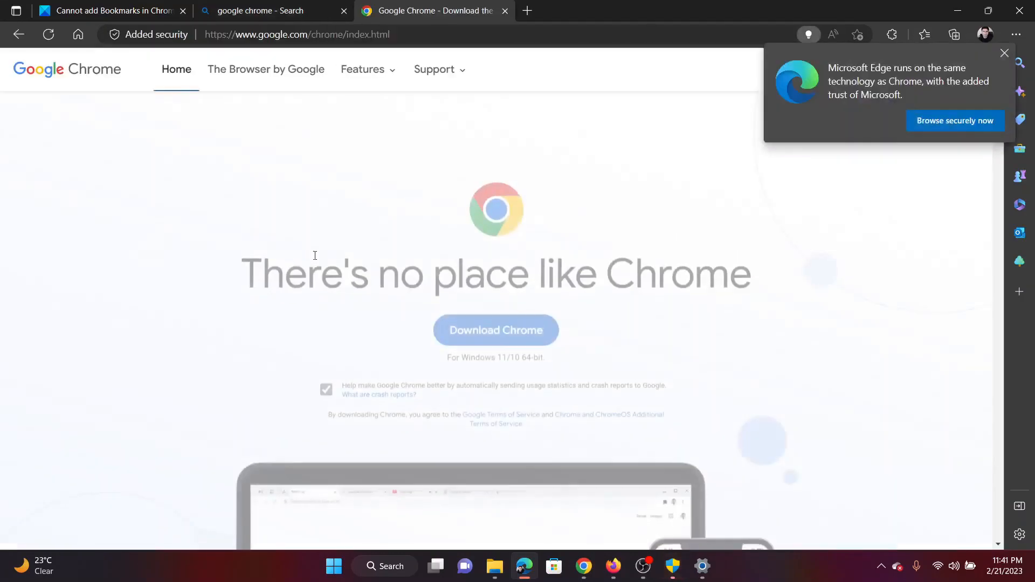
{"action": "left_click", "coordinate": [495, 314]}
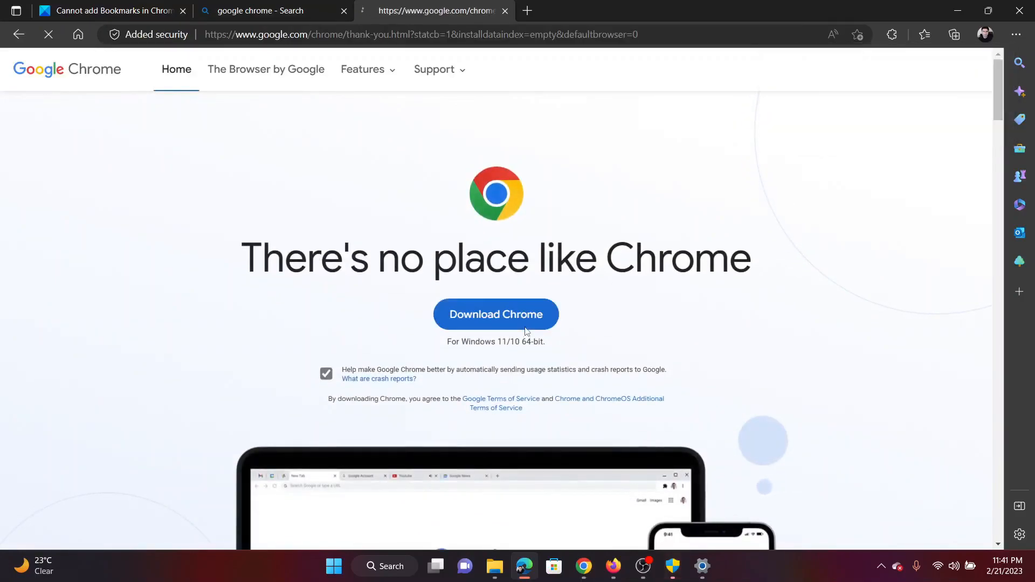
{"action": "left_click", "coordinate": [495, 314]}
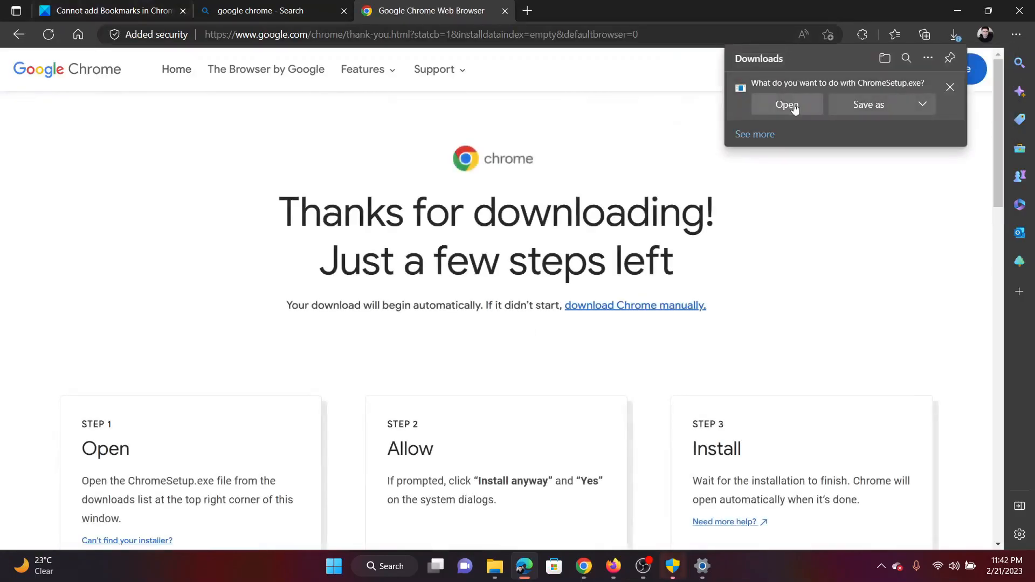
{"action": "left_click", "coordinate": [786, 104]}
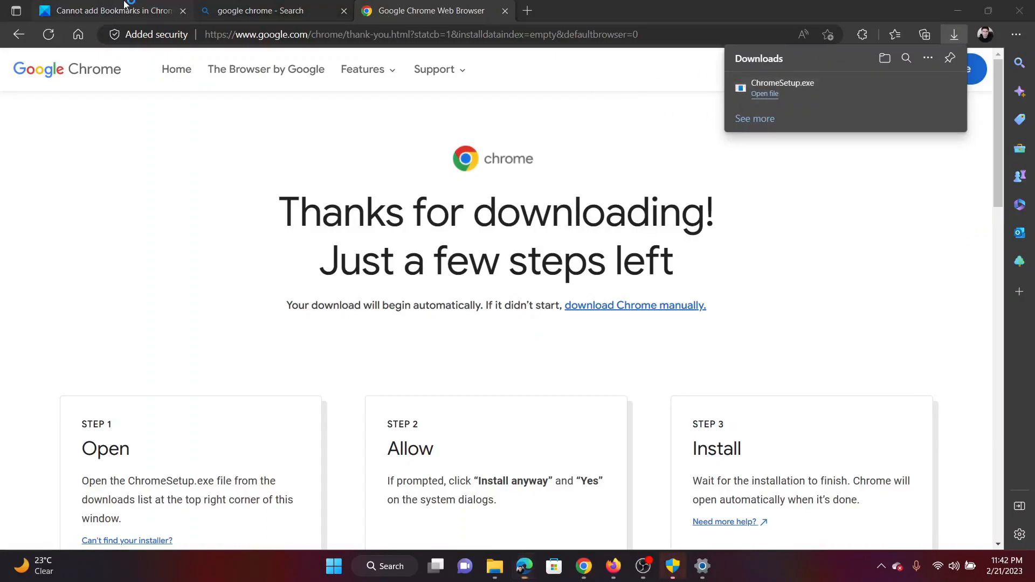
{"action": "left_click", "coordinate": [109, 11]}
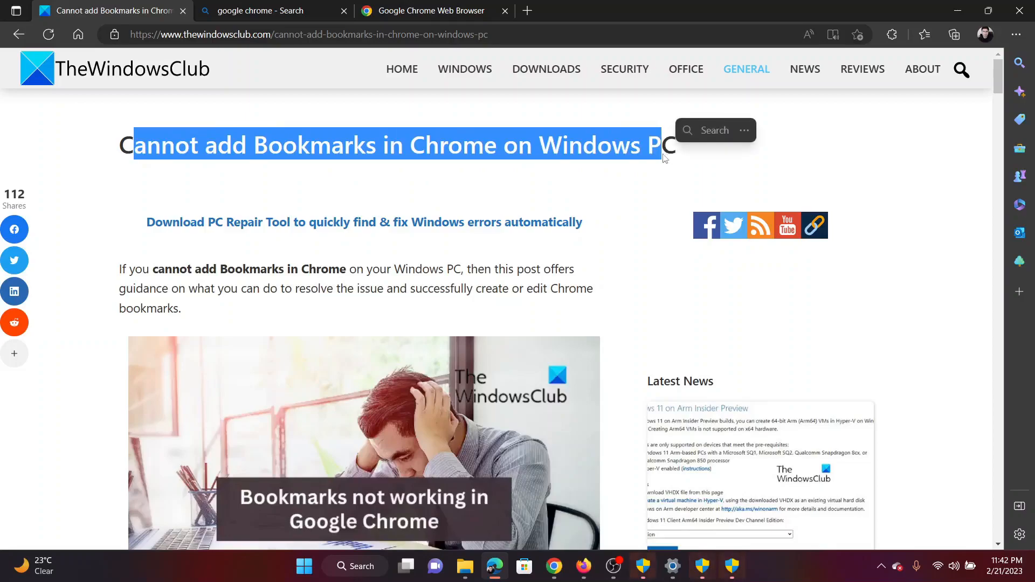
{"action": "left_click", "coordinate": [605, 194]}
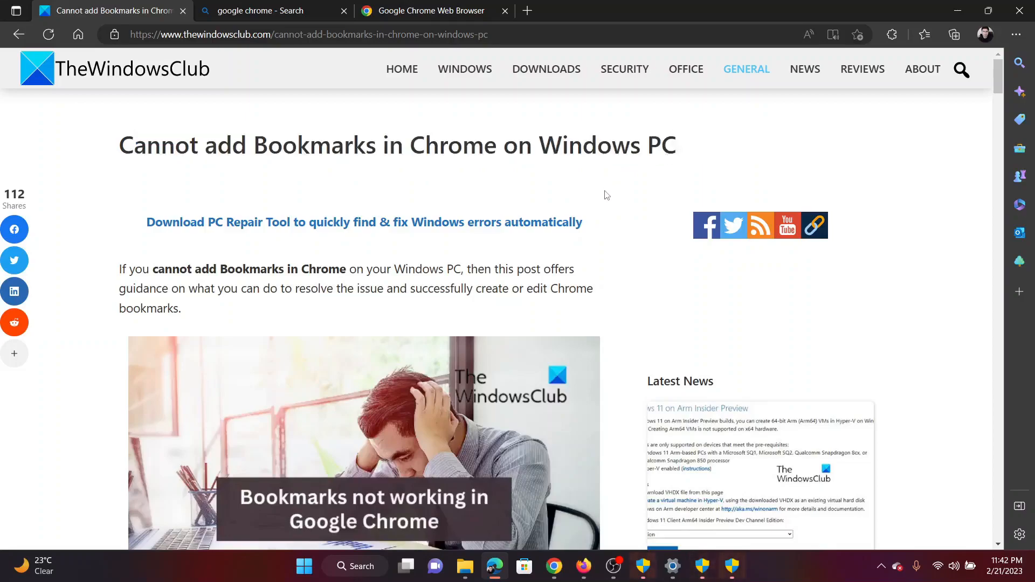